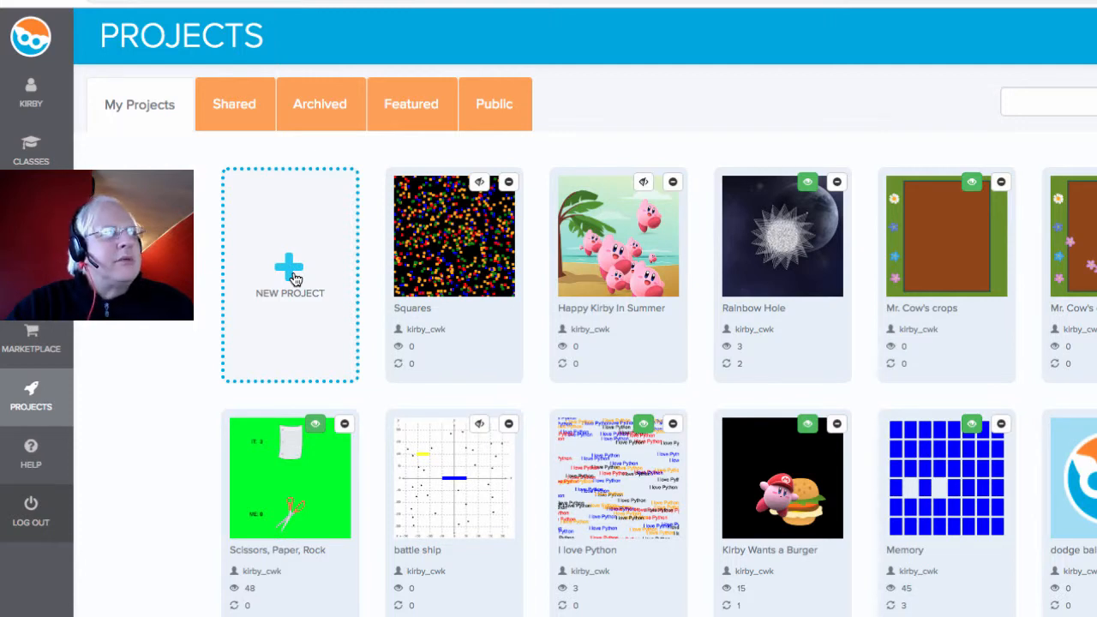
- Start a new blank Codesters project with an empty code editor
{"action": "left_click", "coordinate": [289, 276]}
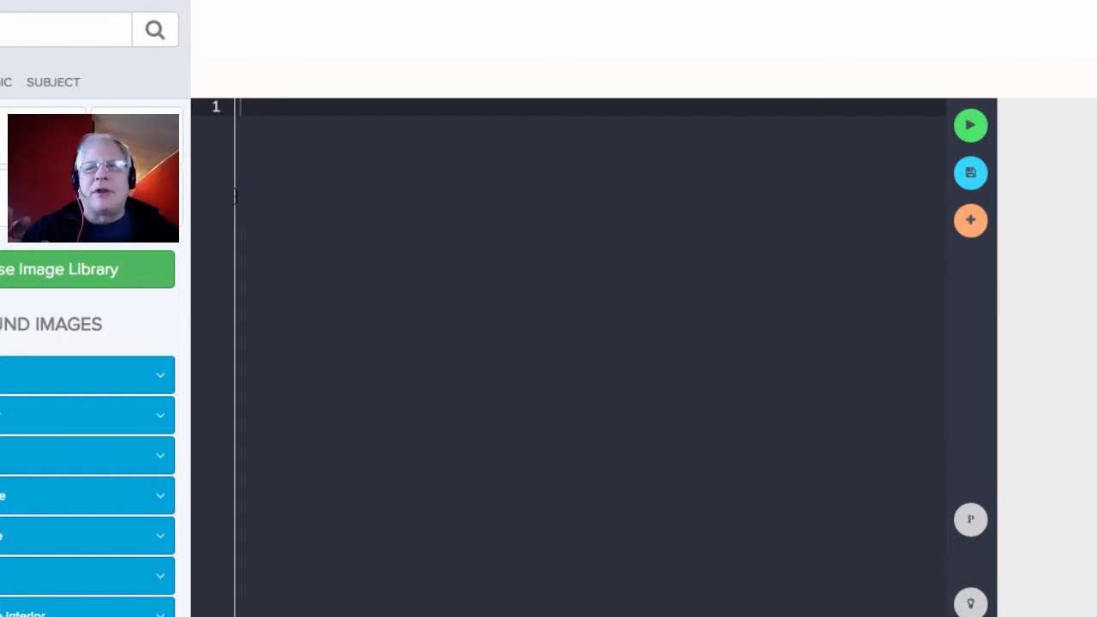
{"action": "mouse_move", "coordinate": [72, 385]}
{"action": "type", "text": "stage.set_background(\"summer\")"}
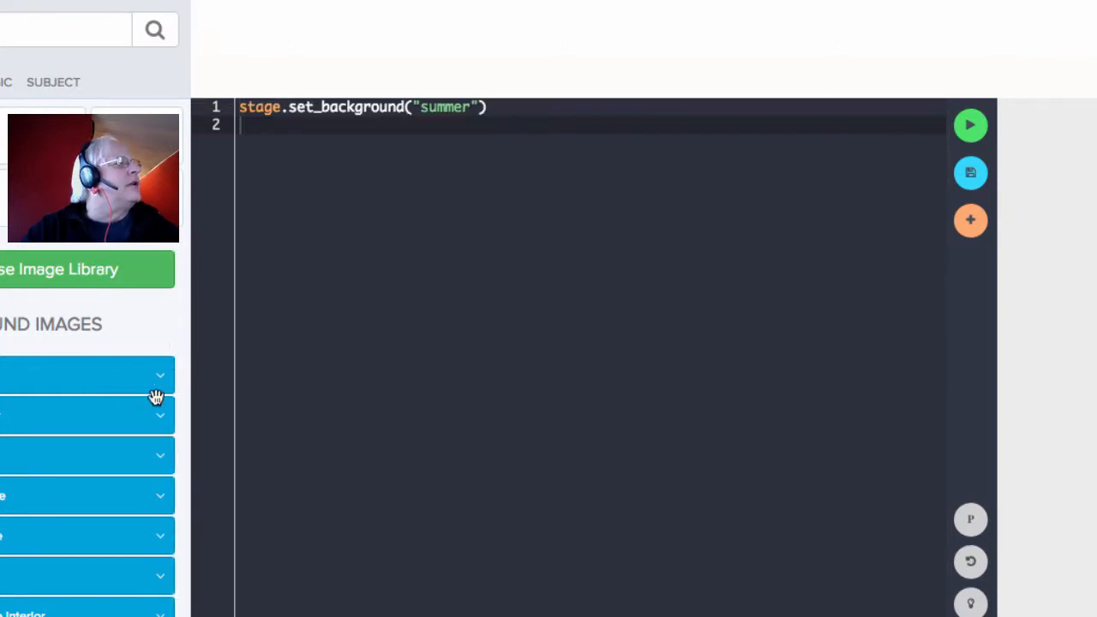
- Add stage.set_background lines for fall, moon and city below the earlier ones
{"action": "scroll", "scroll_direction": "down", "scroll_amount": 3}
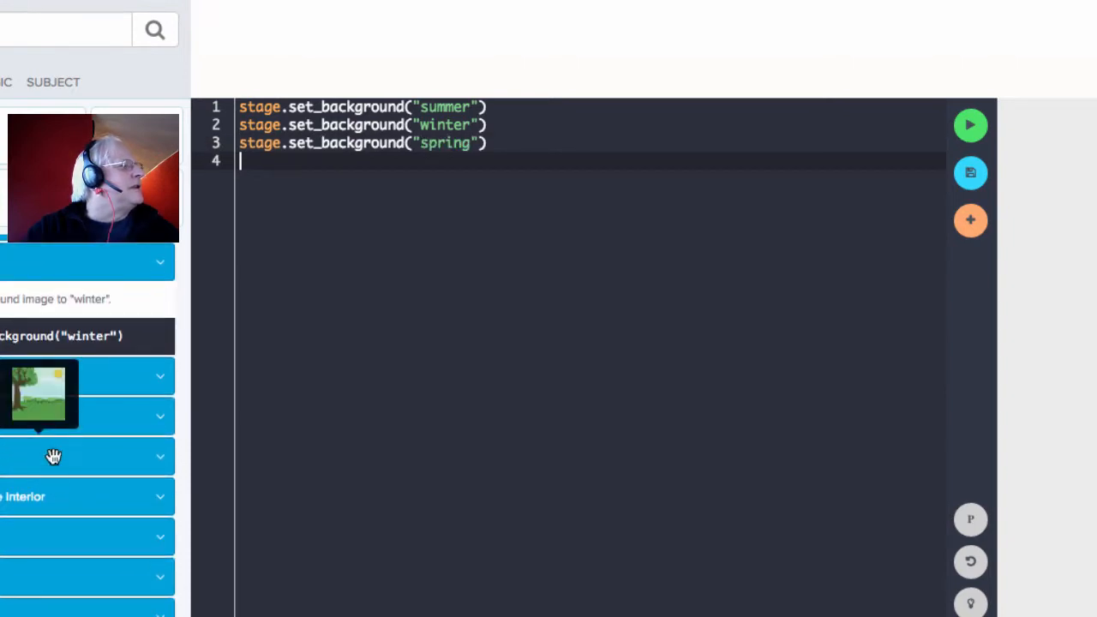
{"action": "type", "text": "stage.set_background(\"fall\")"}
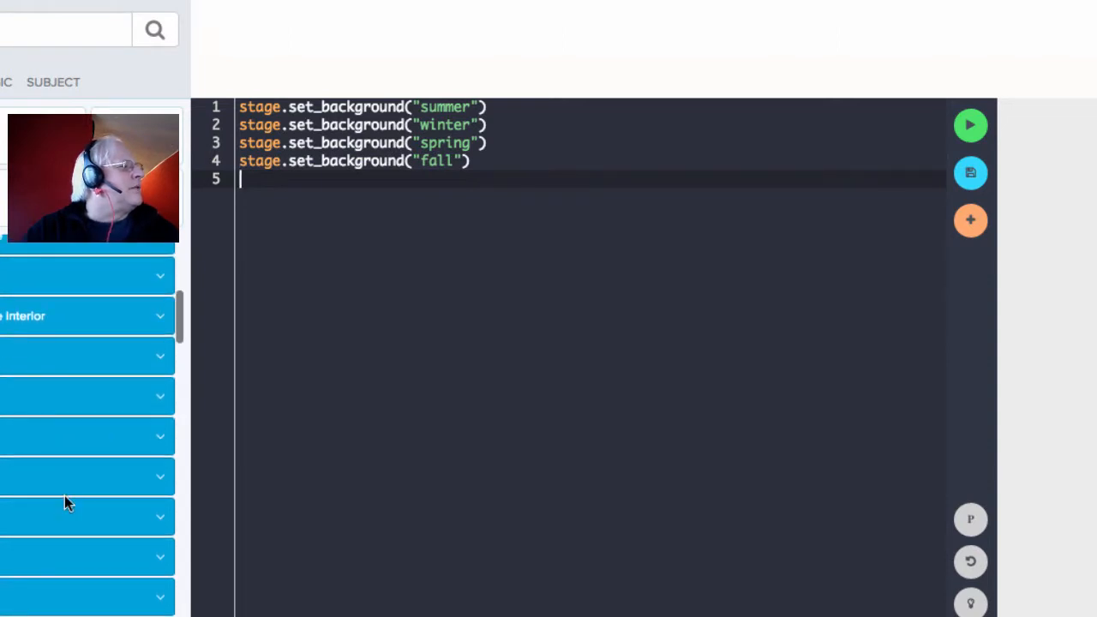
{"action": "type", "text": "stage.set_background(\"moon\")"}
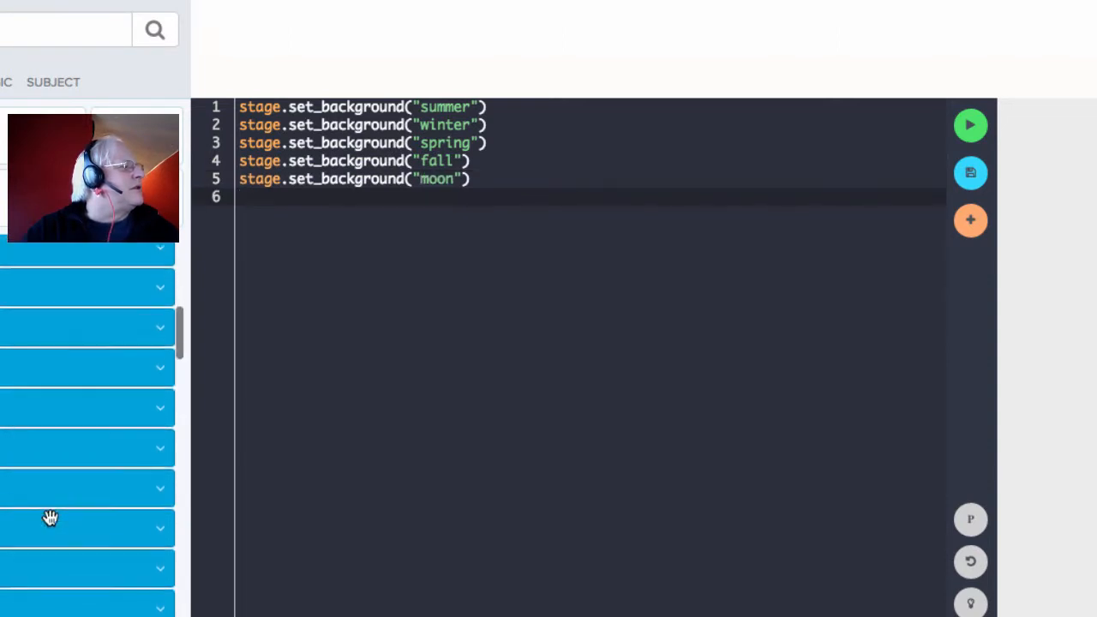
{"action": "type", "text": "stage.set_background(\"city\")"}
{"action": "type", "text": "def"}
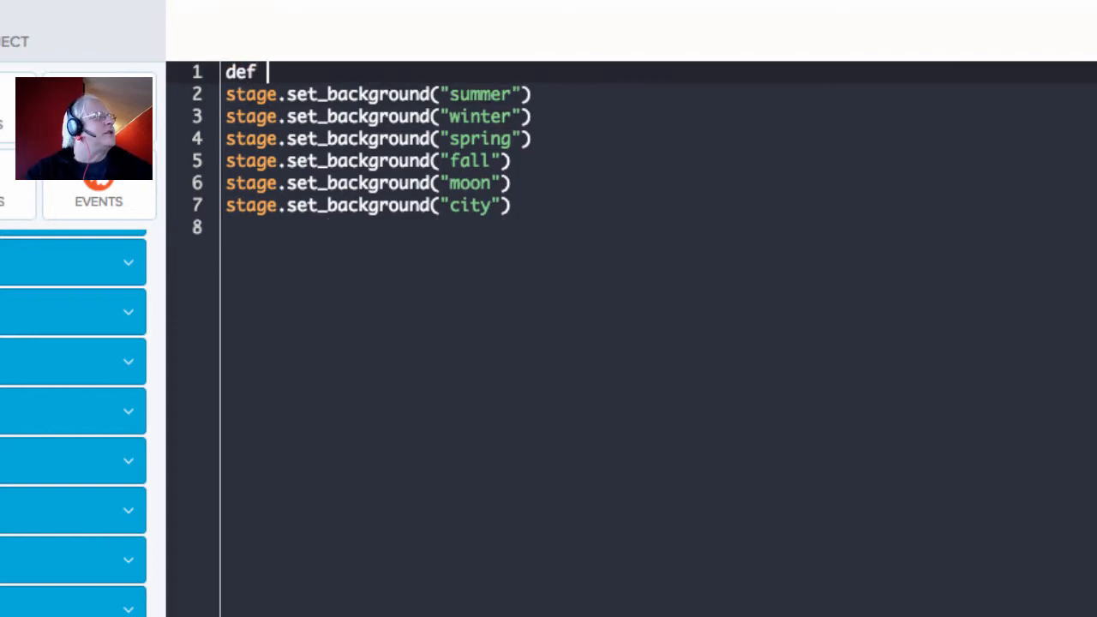
- Define a summer() function around the summer background line
{"action": "type", "text": "summer"}
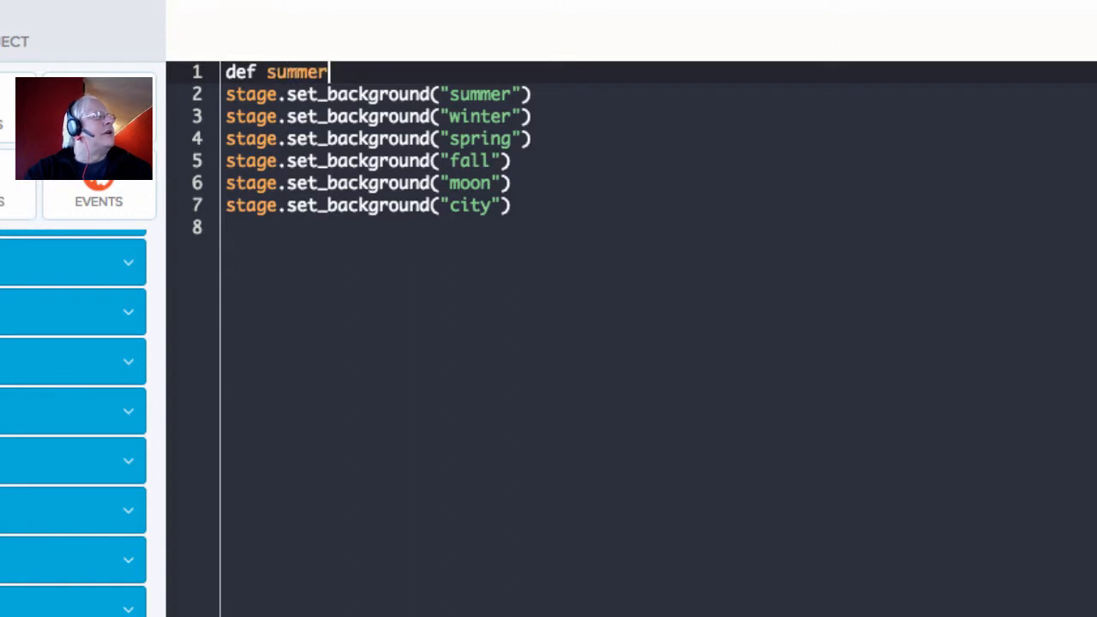
{"action": "type", "text": "():"}
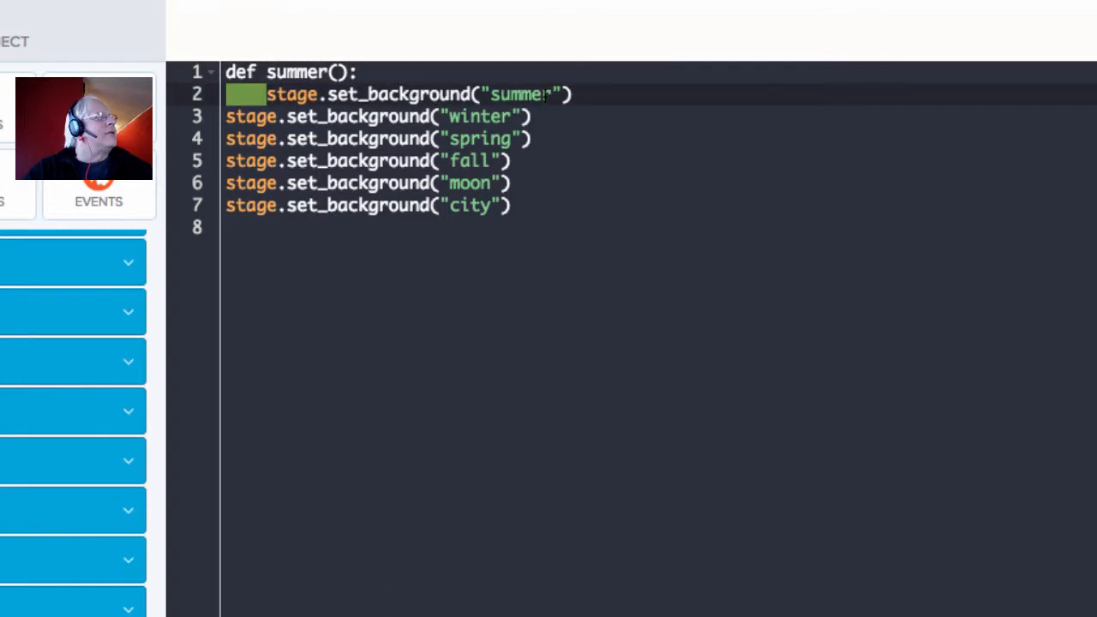
{"action": "key", "text": "Enter"}
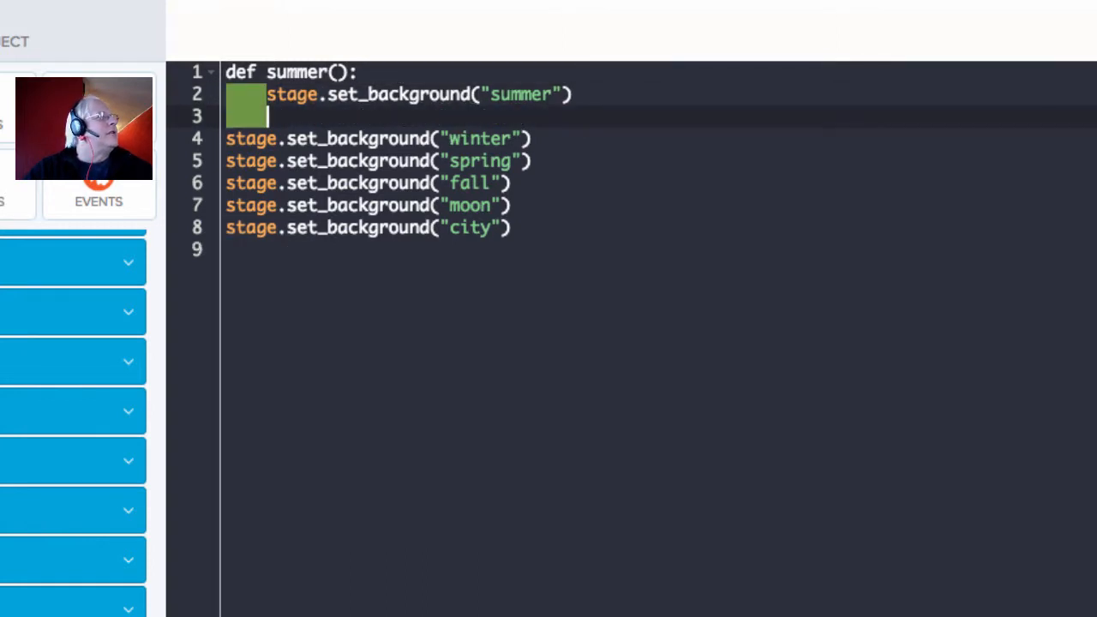
- Define a winter() function around the winter line and begin a third def
{"action": "type", "text": "def"}
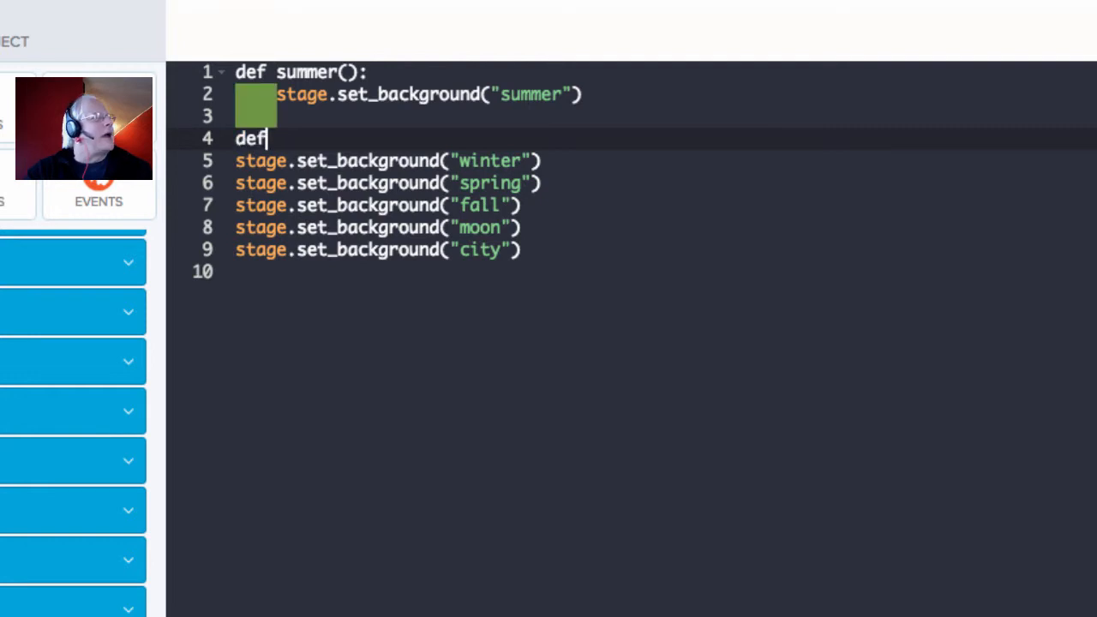
{"action": "type", "text": "wint"}
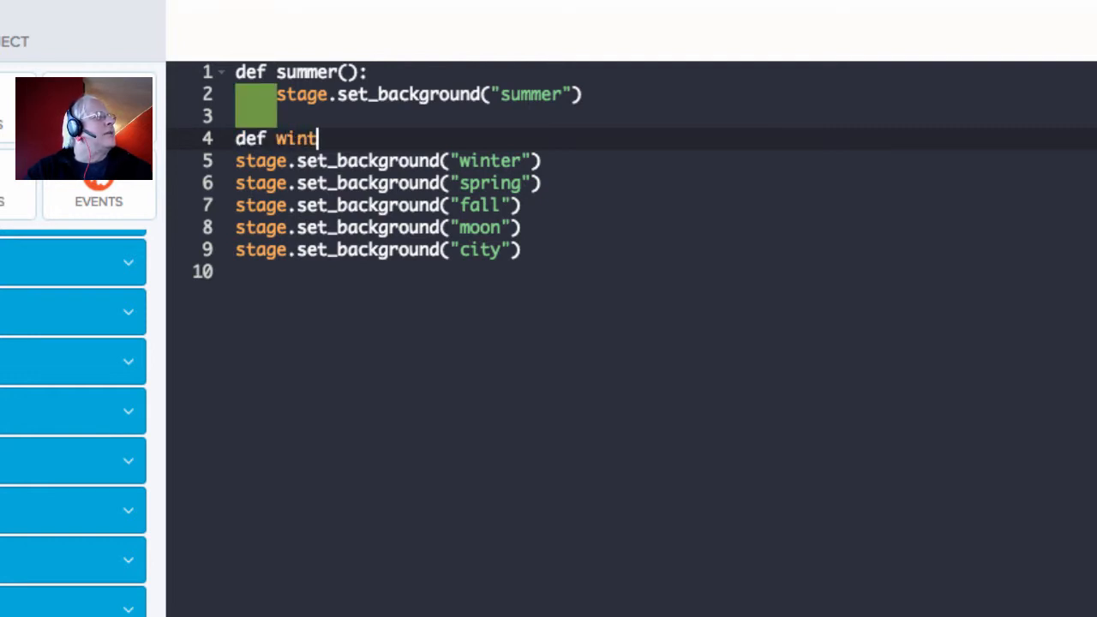
{"action": "type", "text": "er():"}
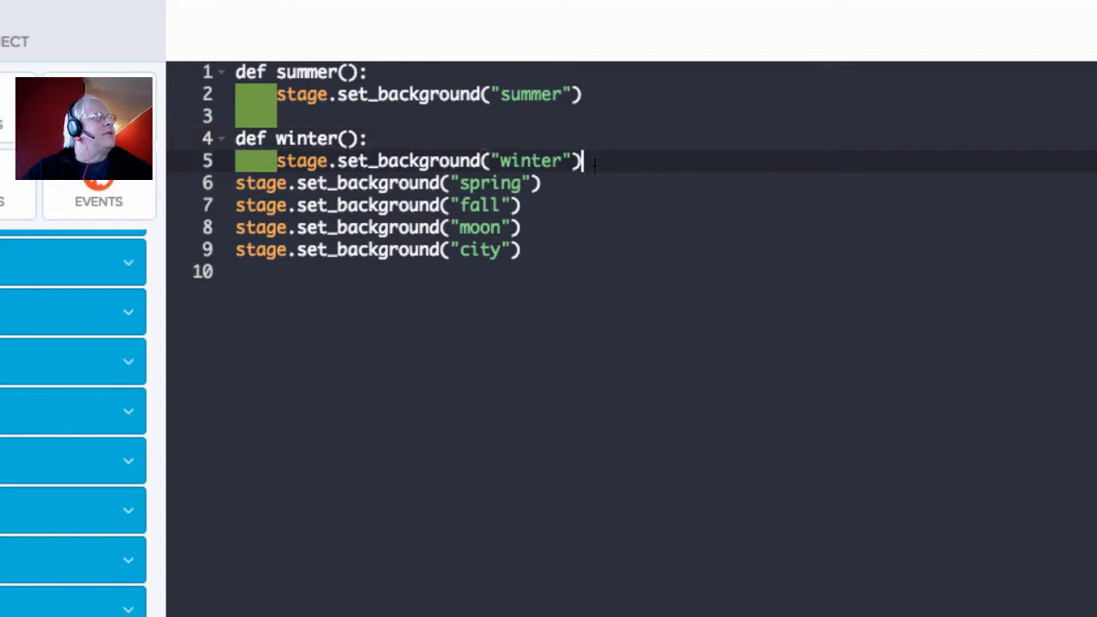
{"action": "key", "text": "enter"}
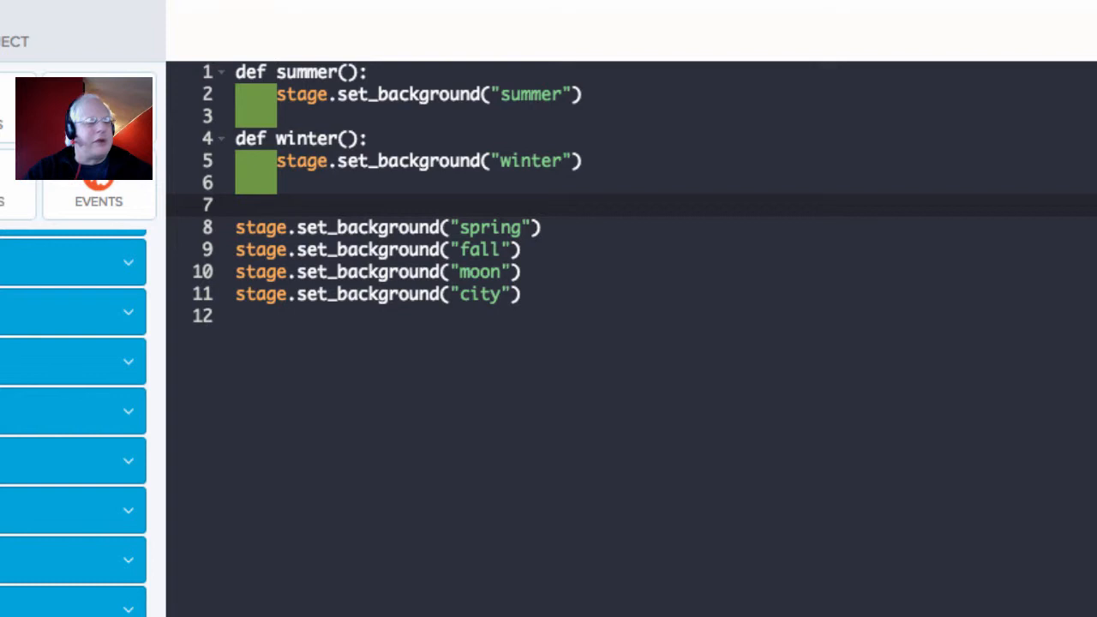
{"action": "type", "text": "def"}
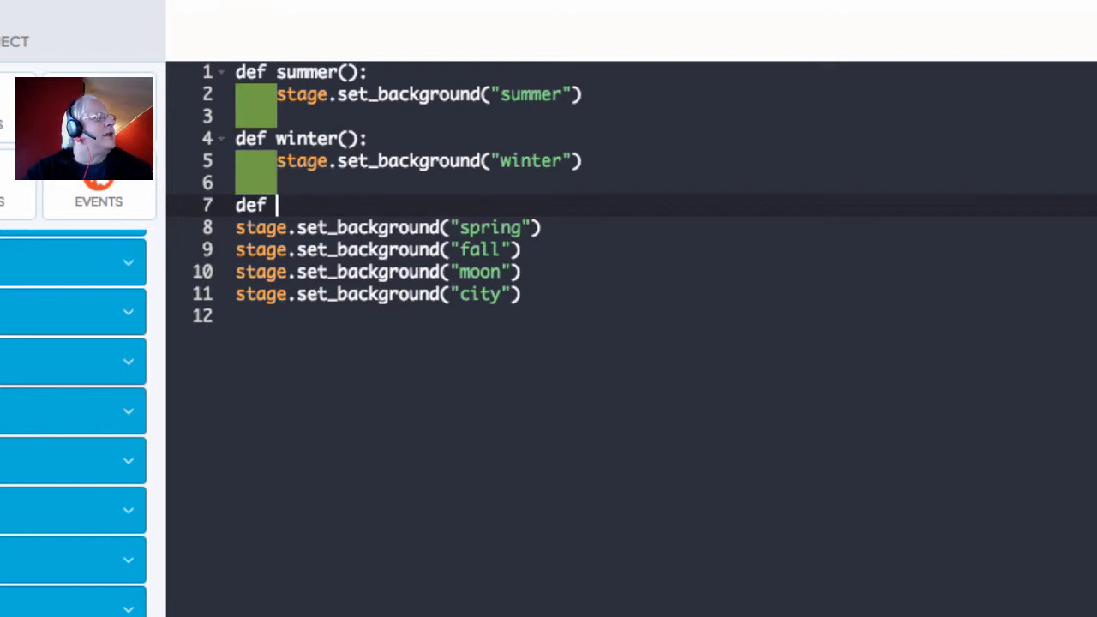
- Name the function pick_background and begin its return of an indexed backgrounds entry
{"action": "type", "text": "pic"}
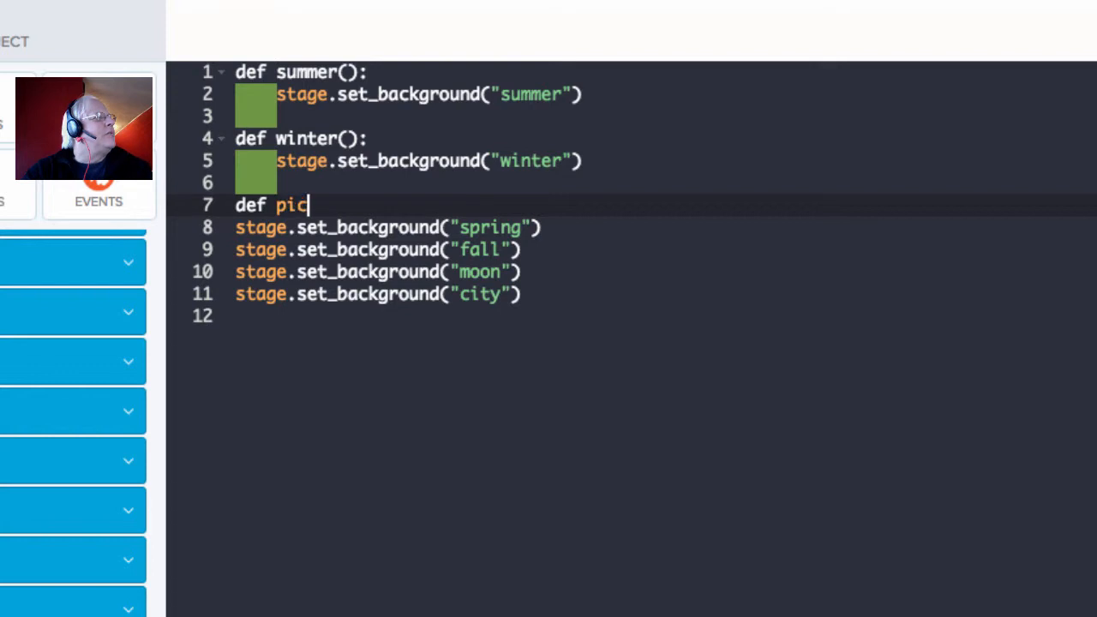
{"action": "type", "text": "kba"}
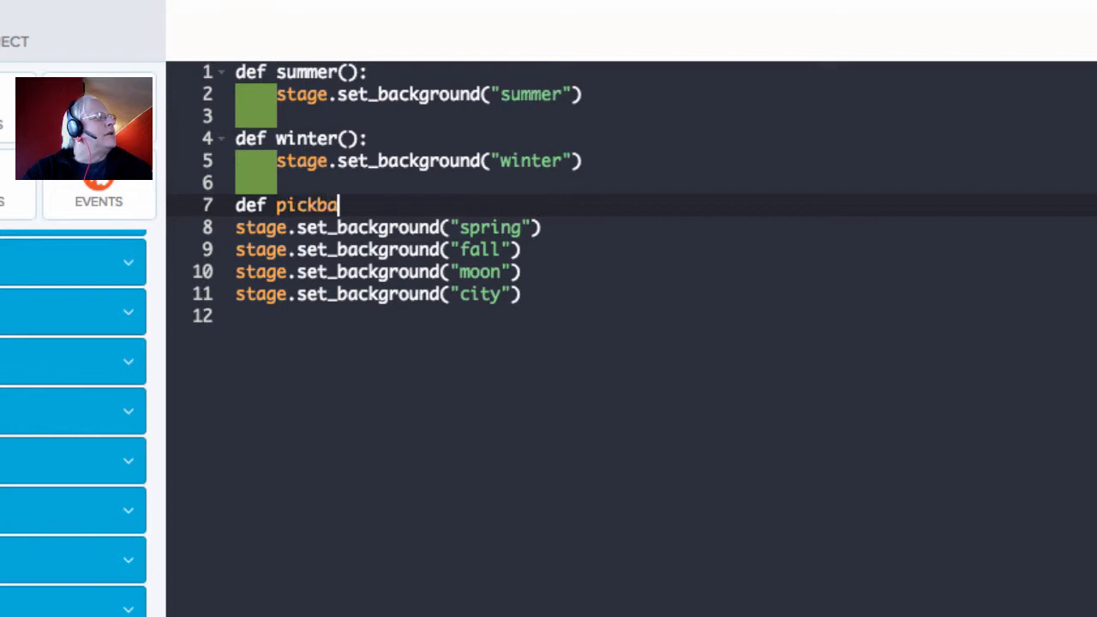
{"action": "type", "text": "_"}
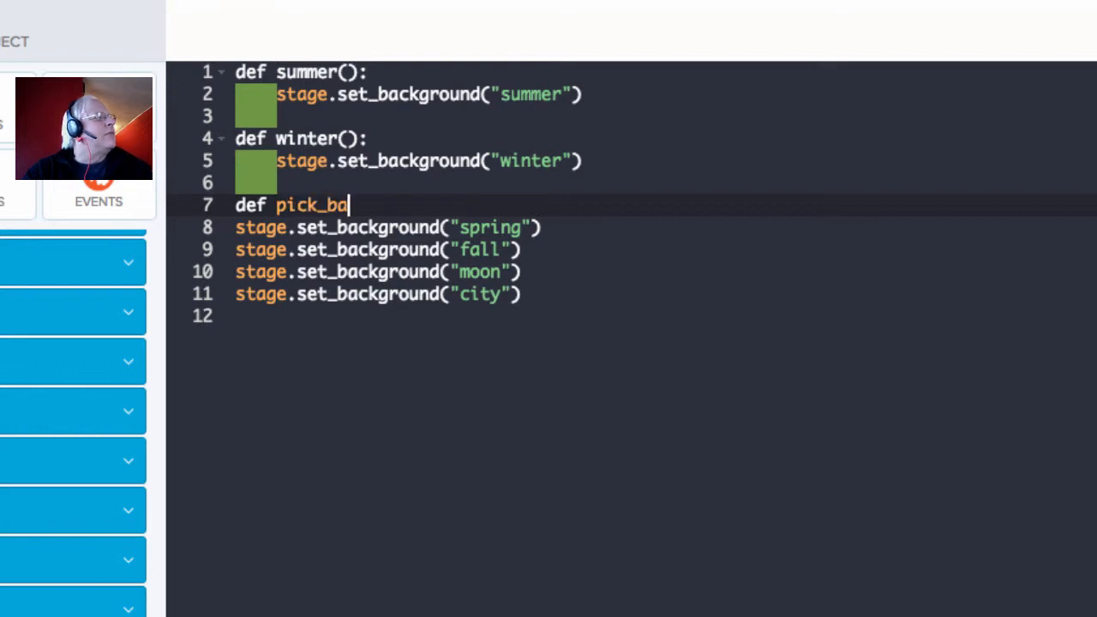
{"action": "type", "text": "ckground():"}
{"action": "type", "text": "return"}
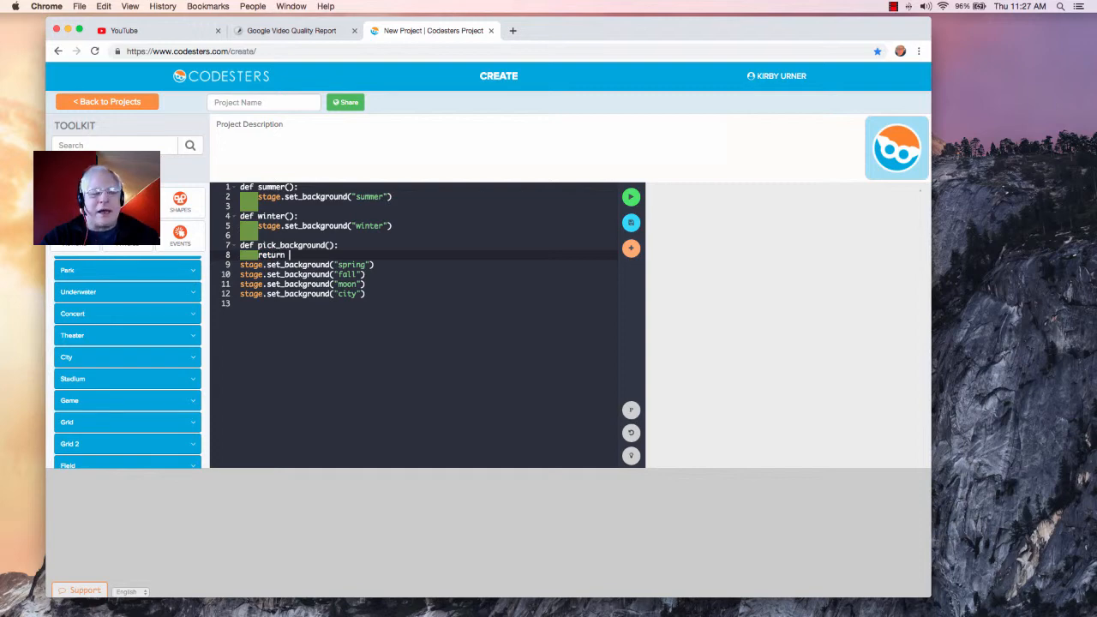
{"action": "type", "text": "backgrounds"}
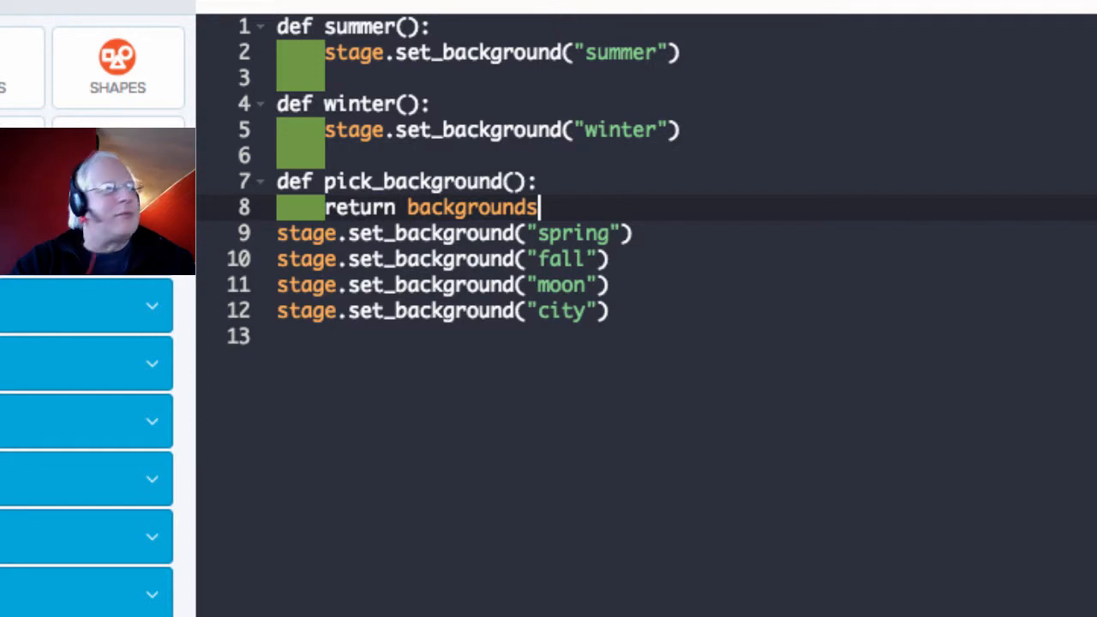
{"action": "type", "text": "["}
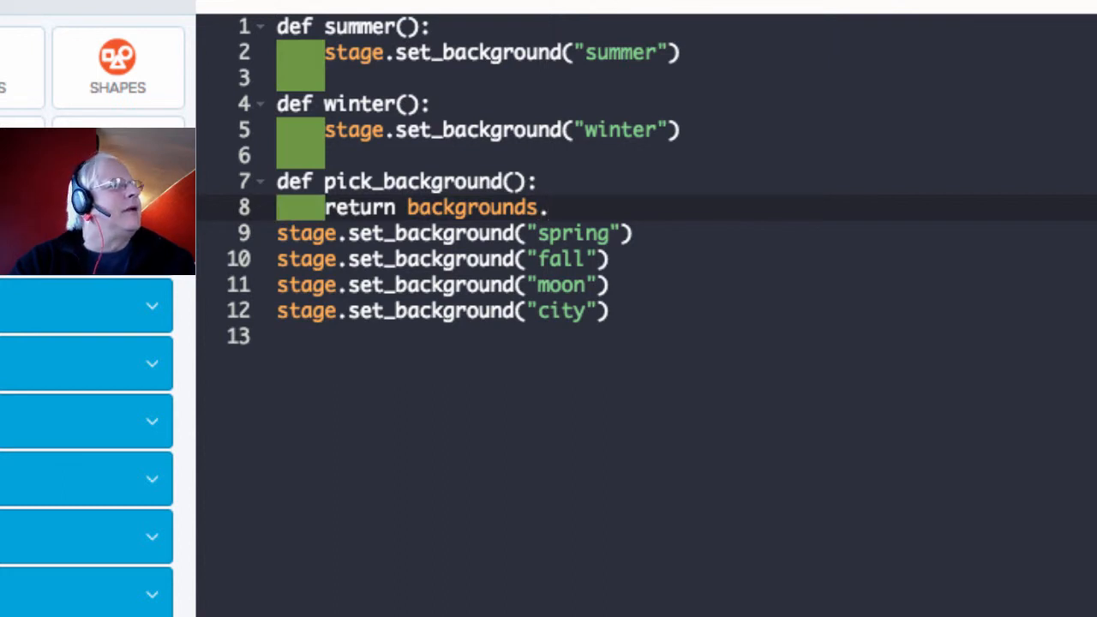
{"action": "type", "text": "p"}
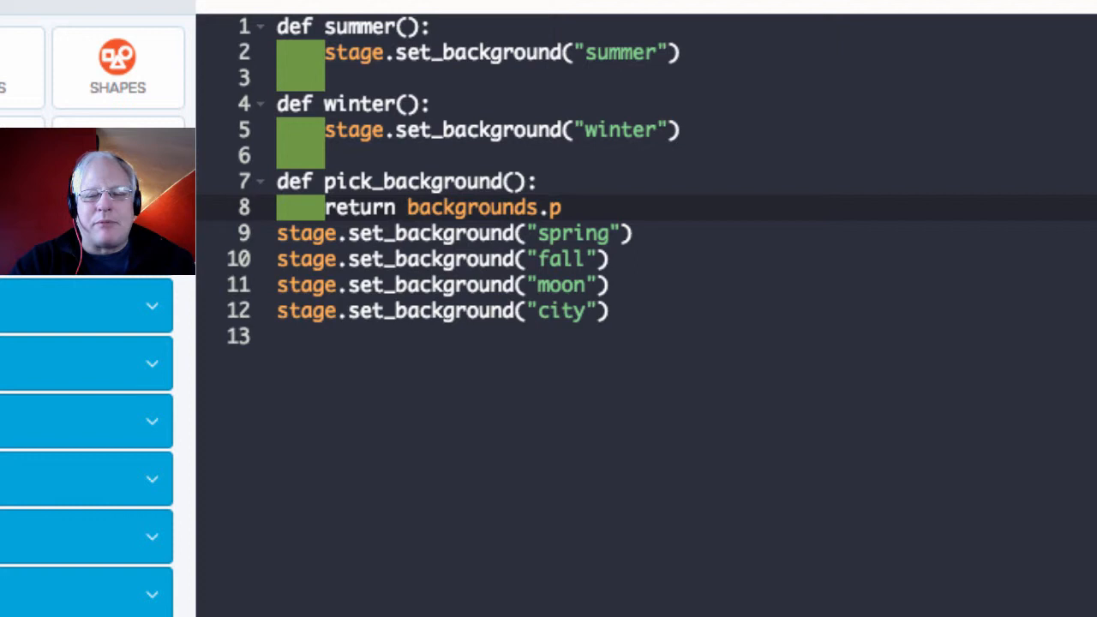
{"action": "key", "text": "backspace"}
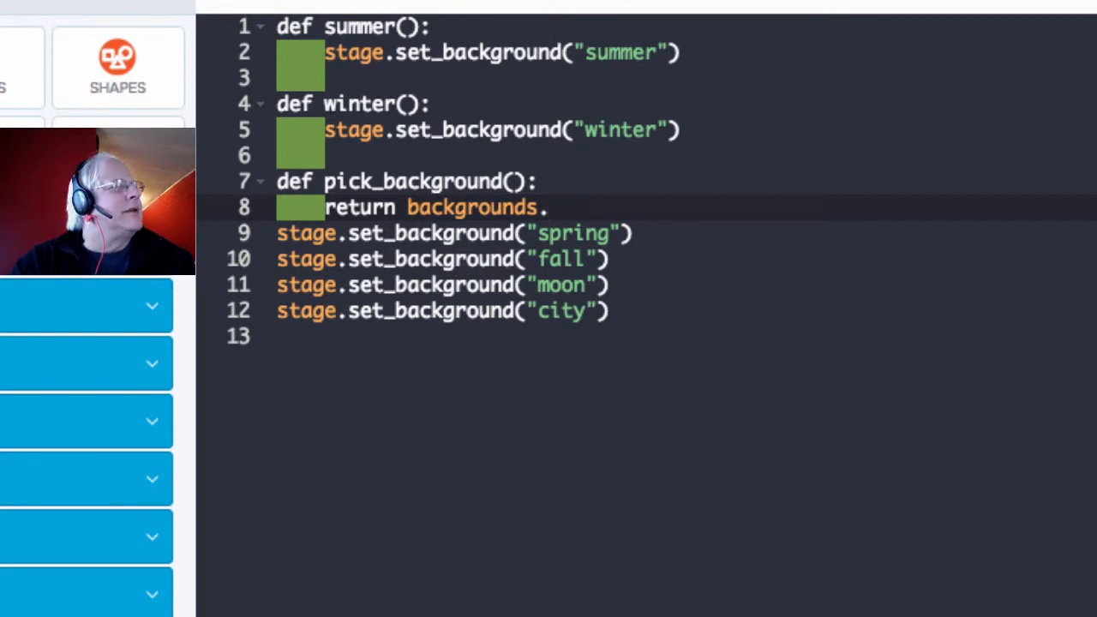
{"action": "type", "text": "["}
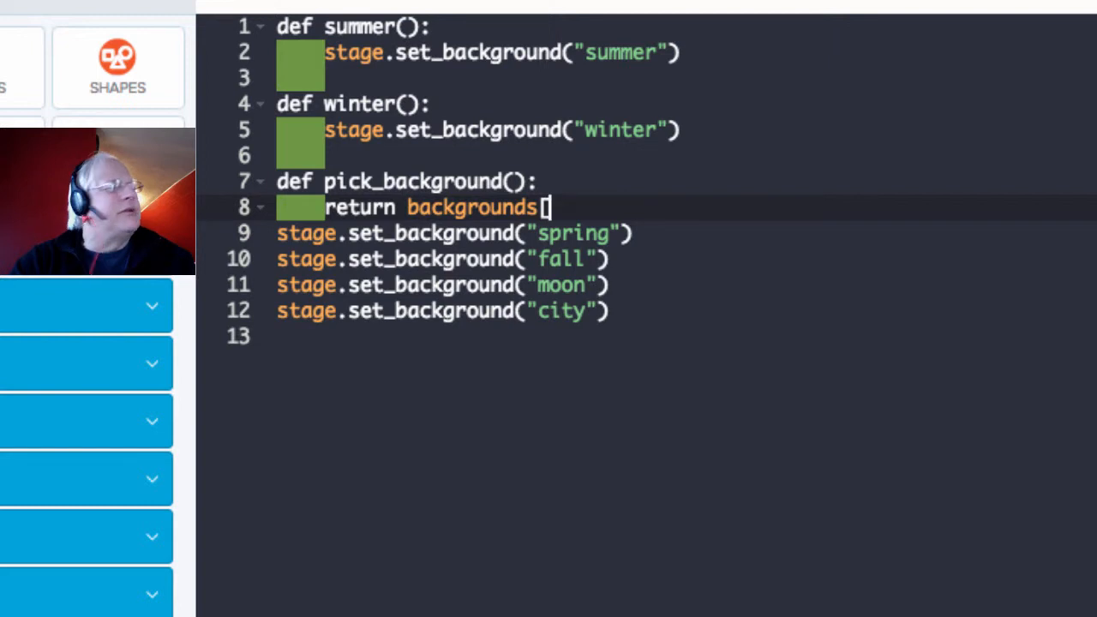
- Index backgrounds with randint(0, len(backgrounds)), removing the extra closing parenthesis
{"action": "type", "text": "randint(0,"}
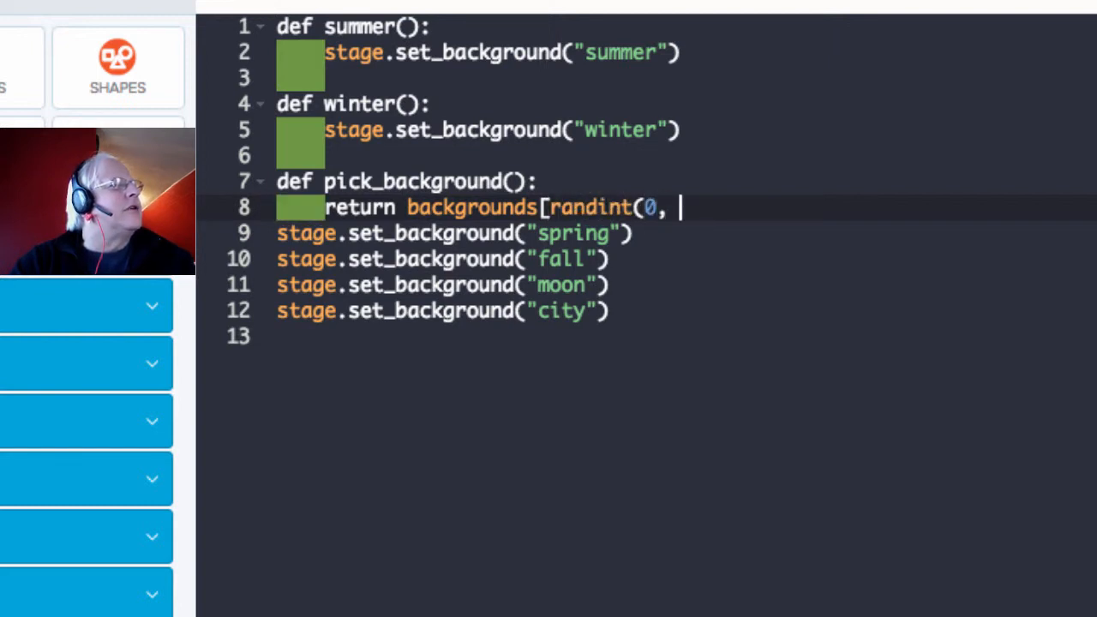
{"action": "type", "text": "len("}
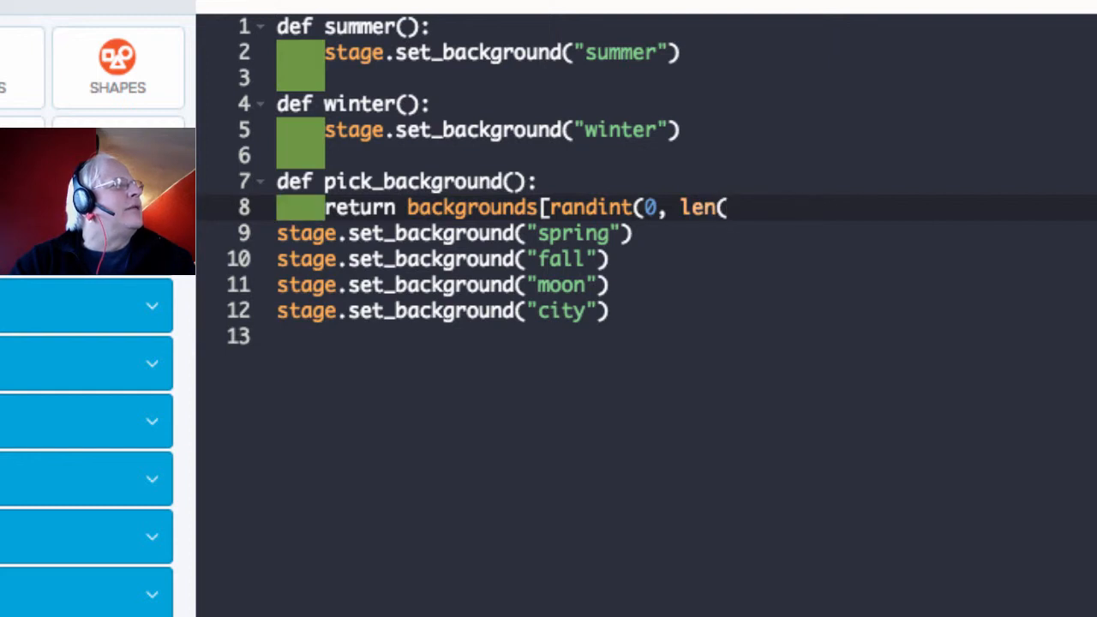
{"action": "type", "text": "bac"}
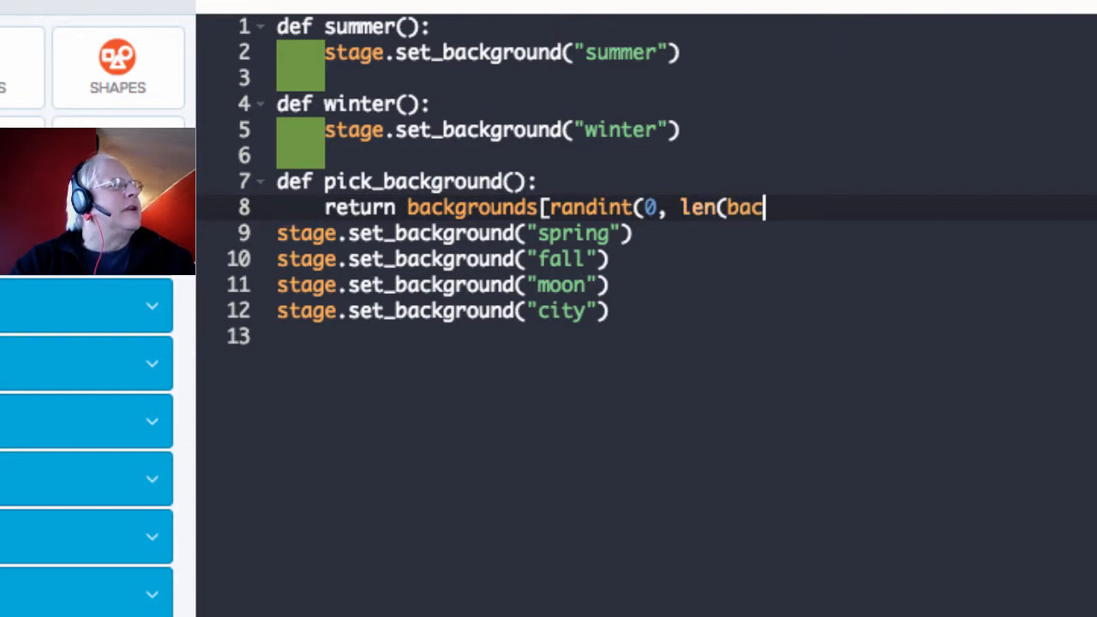
{"action": "type", "text": "kgrounds)"}
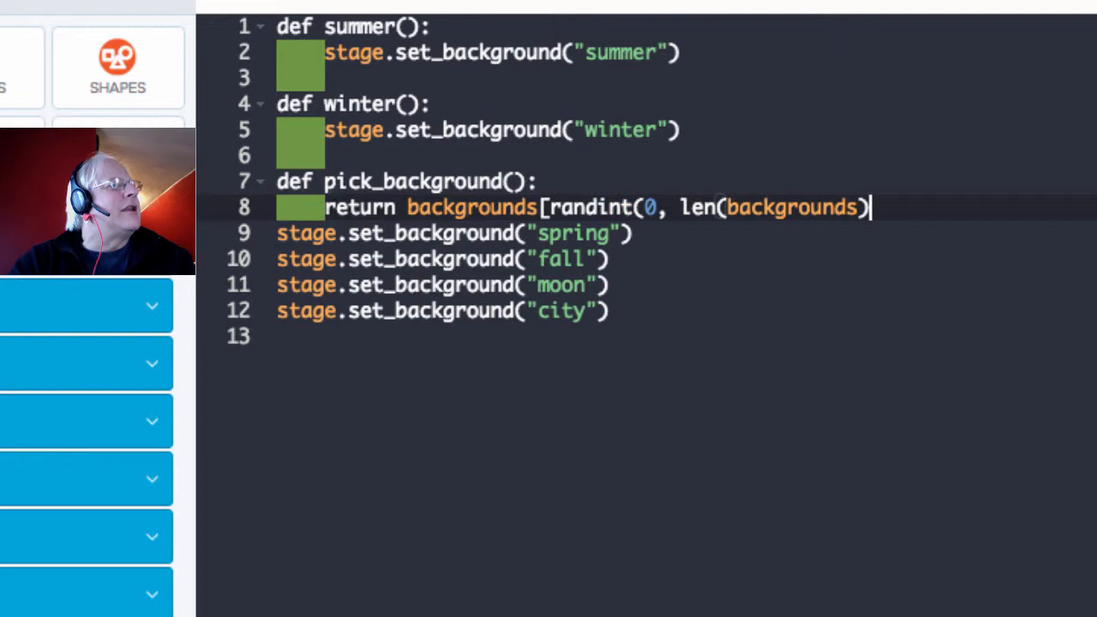
{"action": "type", "text": ")"}
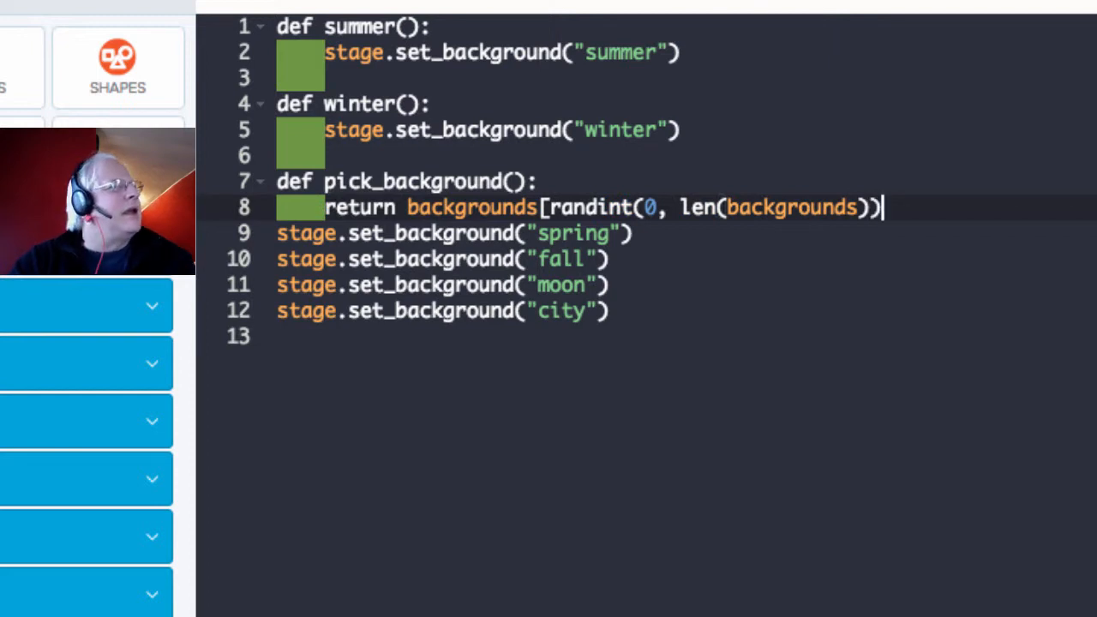
{"action": "key", "text": "Backspace"}
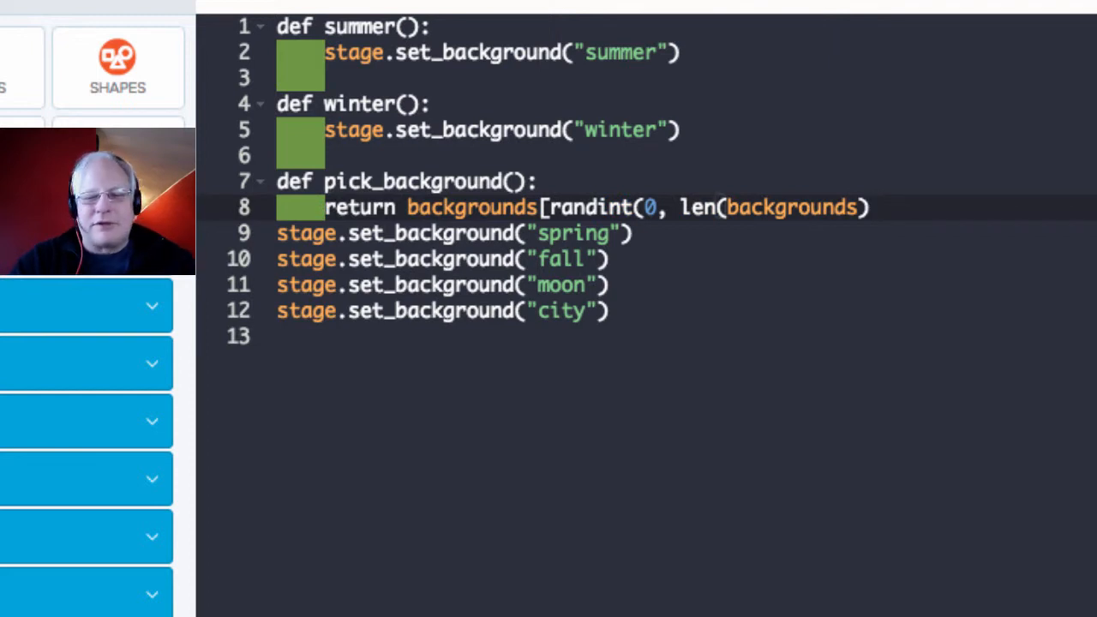
{"action": "type", "text": "]"}
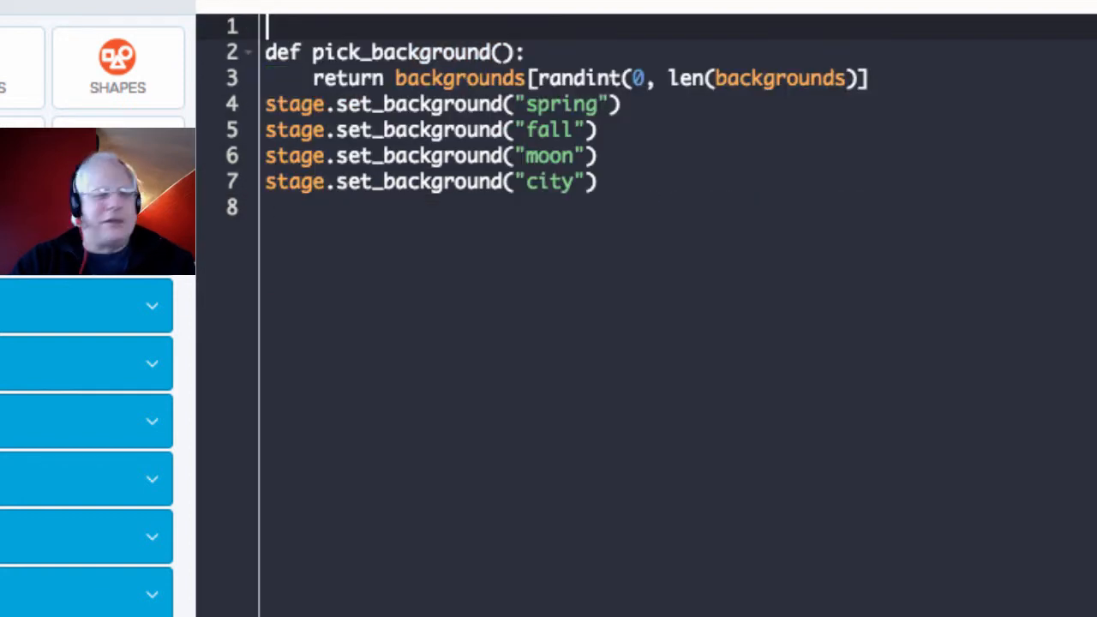
- Import randint with 'from random import randint' at the top of the script
{"action": "type", "text": "from random imp"}
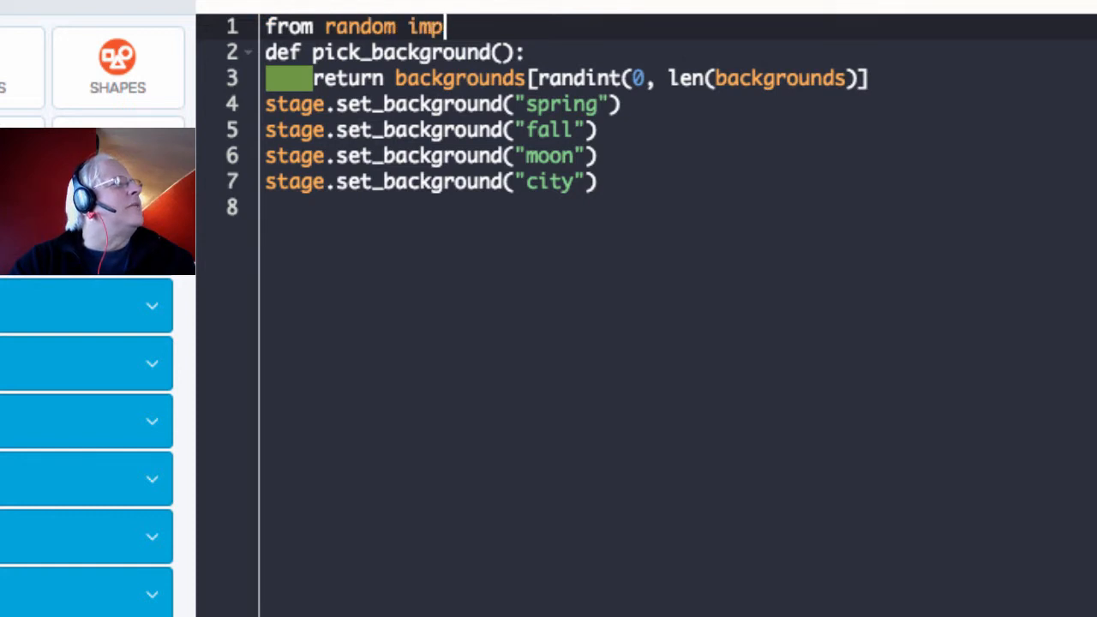
{"action": "type", "text": "ort andi"}
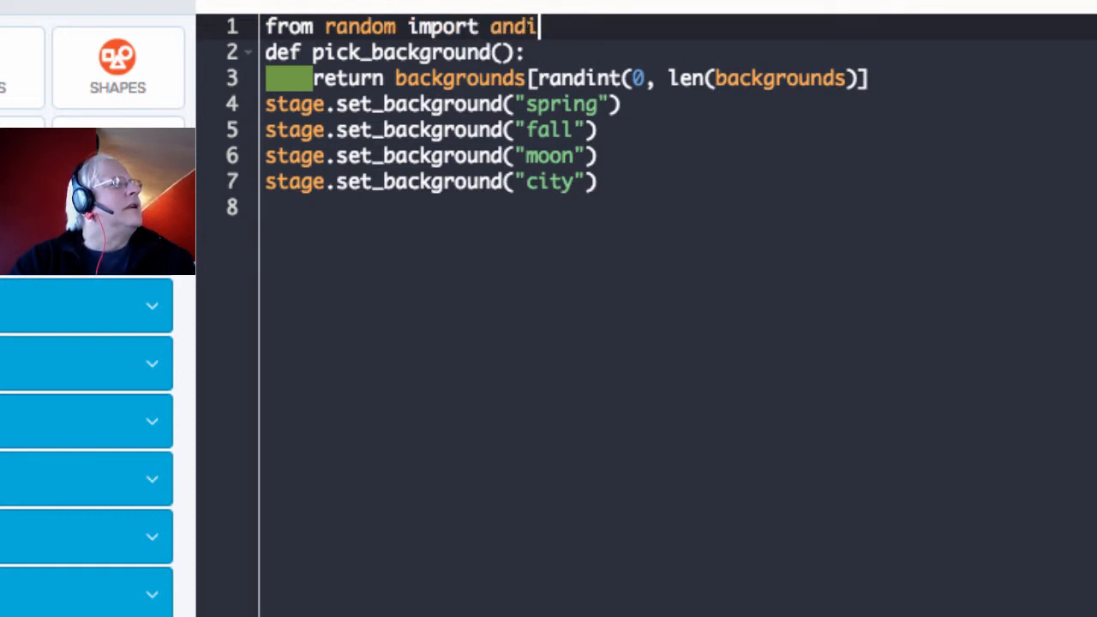
{"action": "type", "text": "randint"}
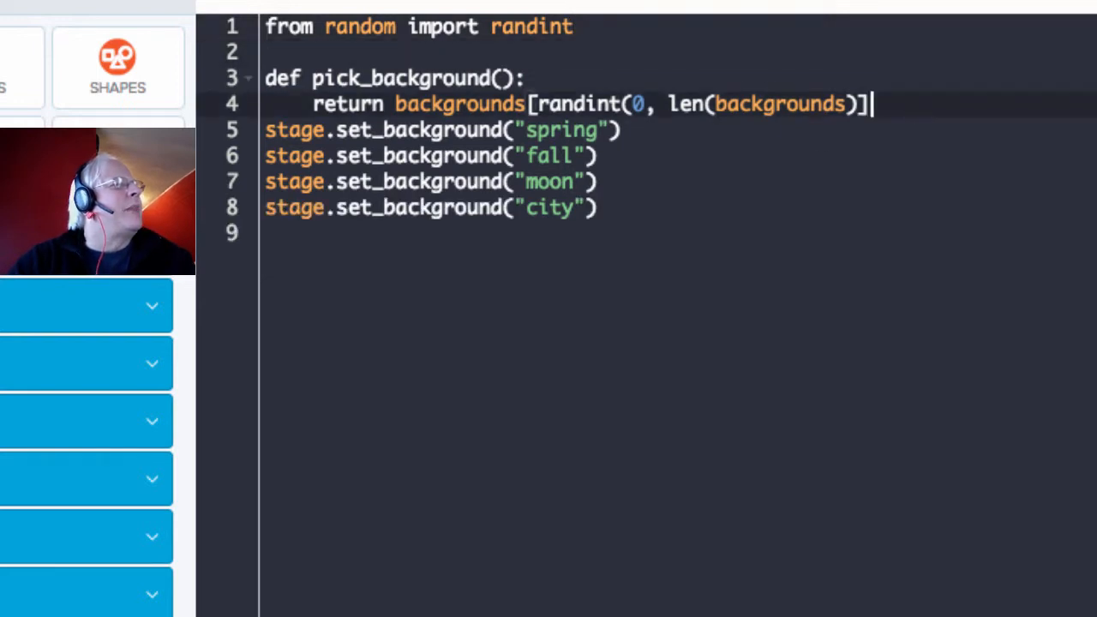
{"action": "key", "text": "Enter"}
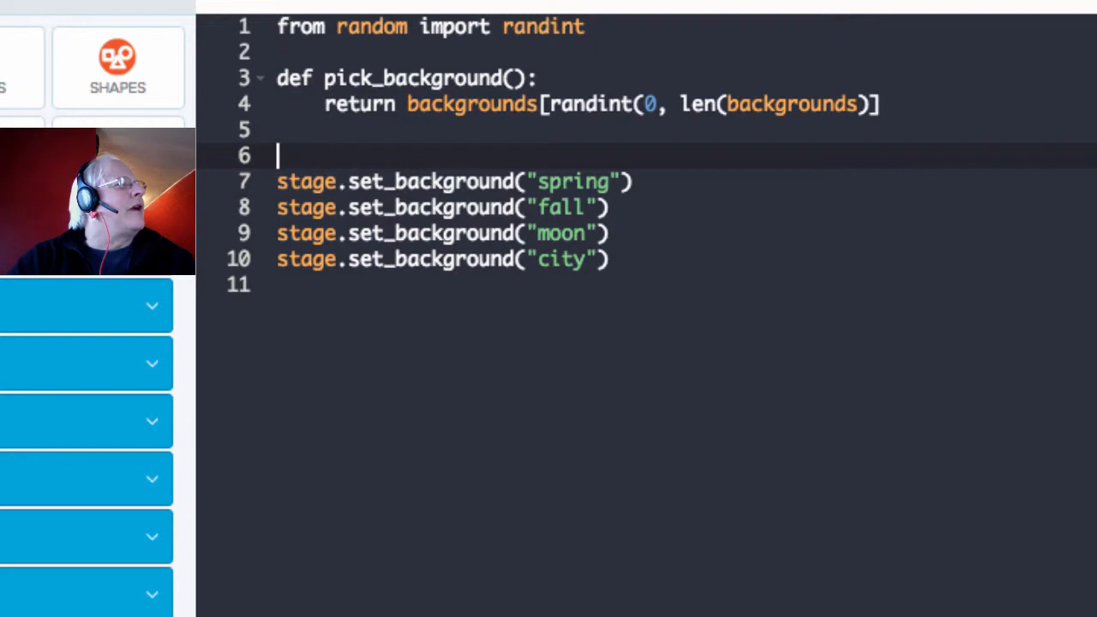
- Define backgrounds = ["spring", "fall", "moon", "city"]
{"action": "type", "text": "bac"}
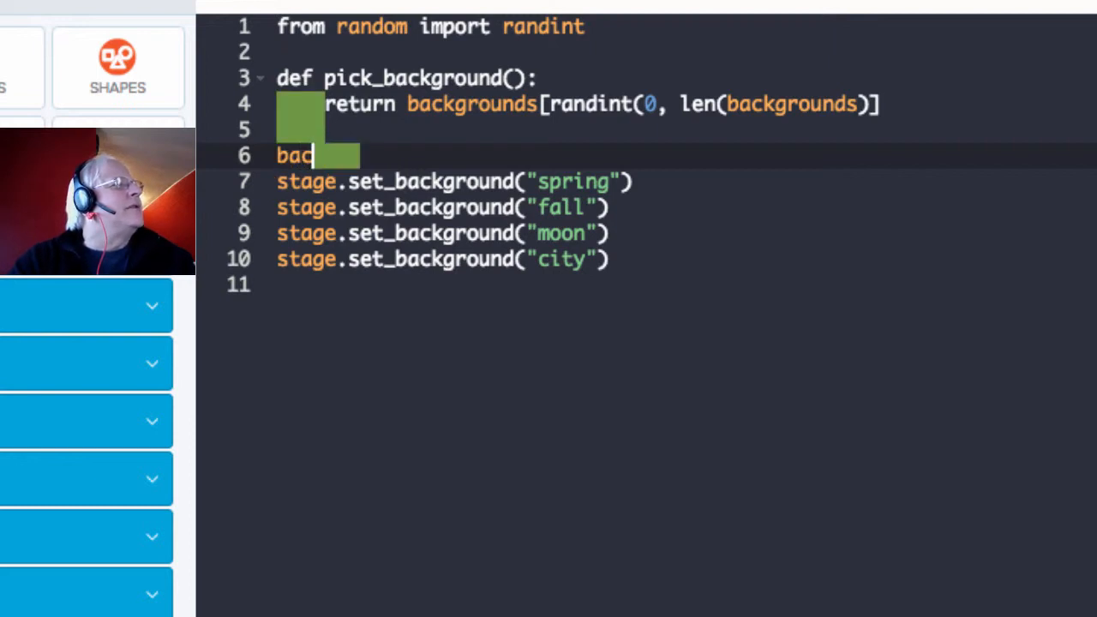
{"action": "type", "text": "kgr"}
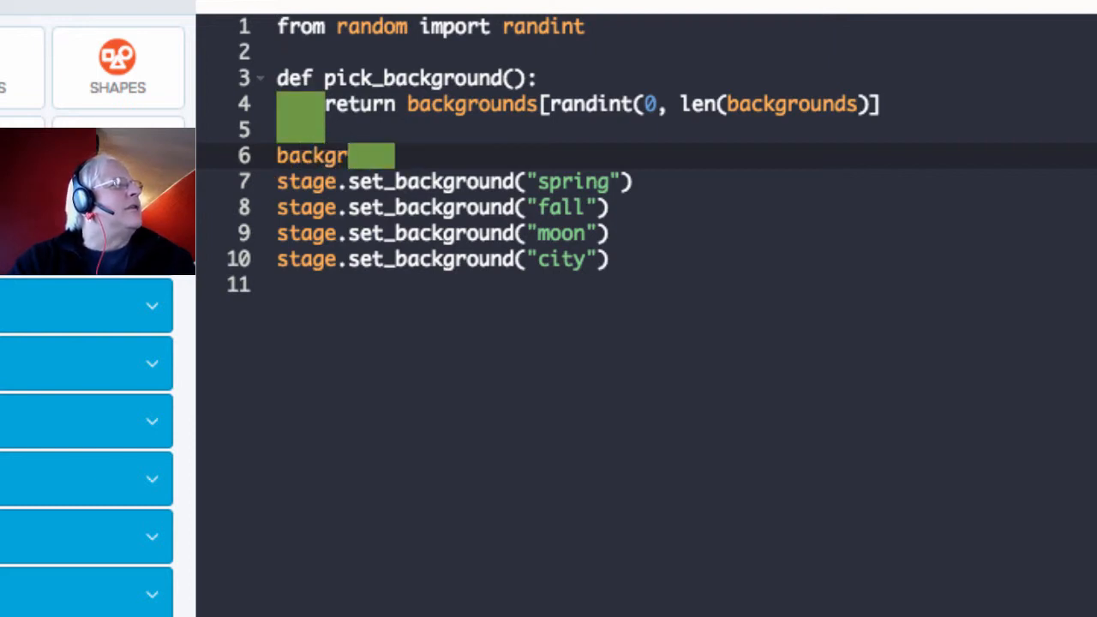
{"action": "type", "text": "ounds"}
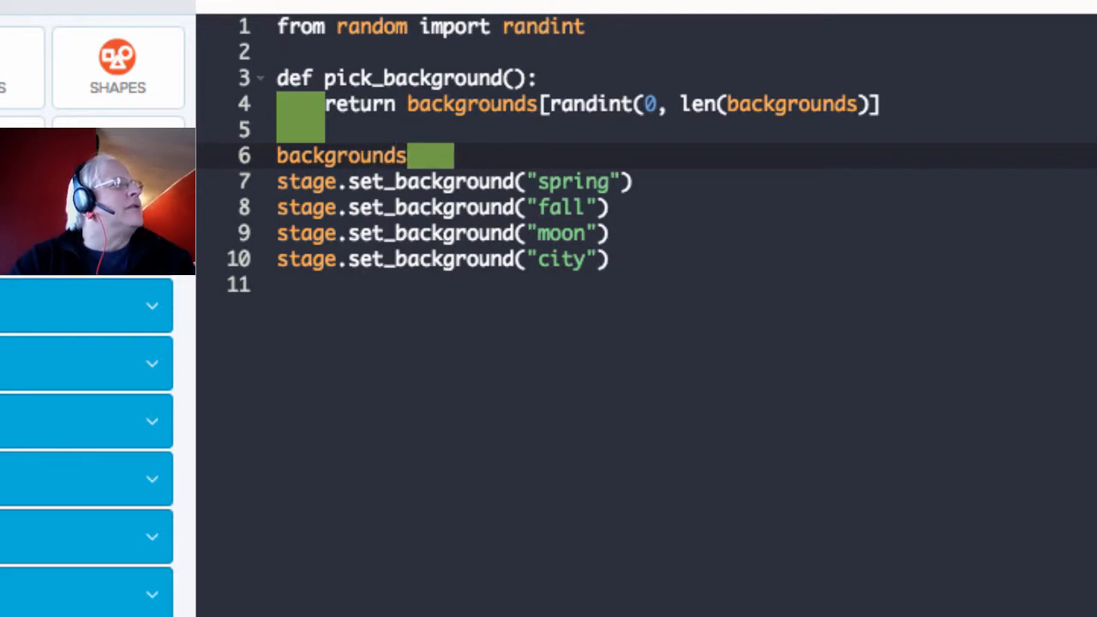
{"action": "type", "text": "= [\""}
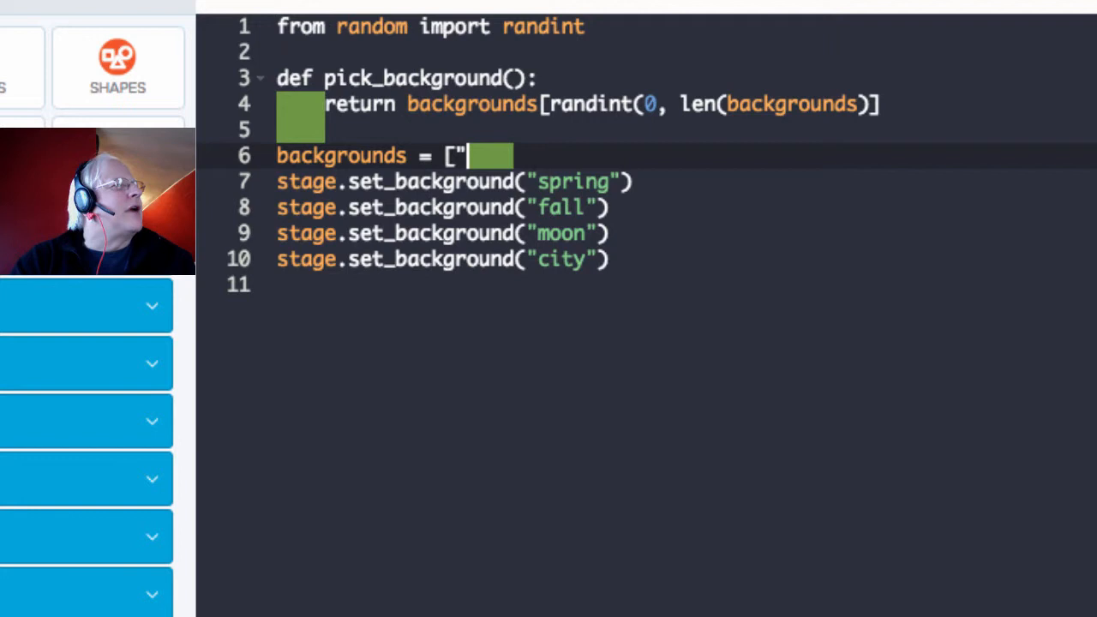
{"action": "type", "text": "spring"}
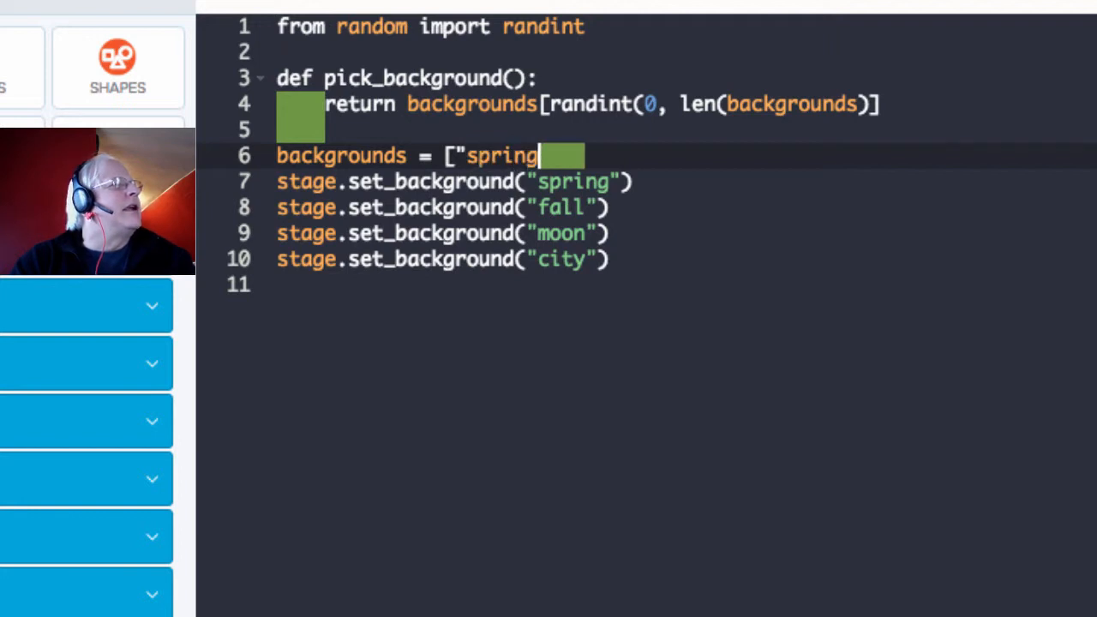
{"action": "type", "text": "\", \"fall"}
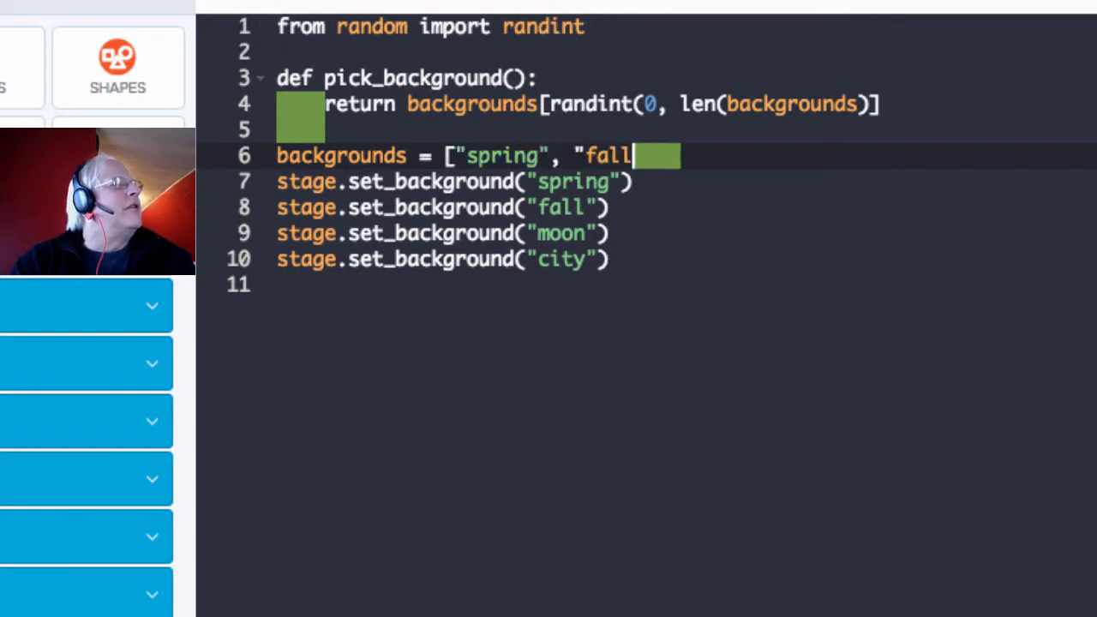
{"action": "type", "text": ", \"moon\", \"ci"}
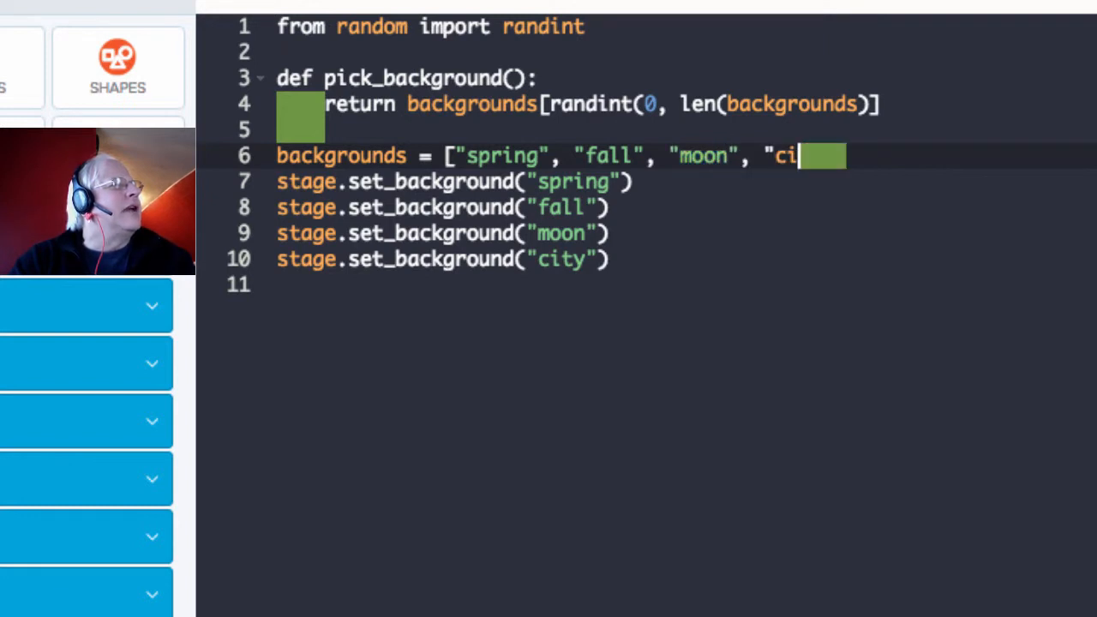
{"action": "type", "text": "ty\""}
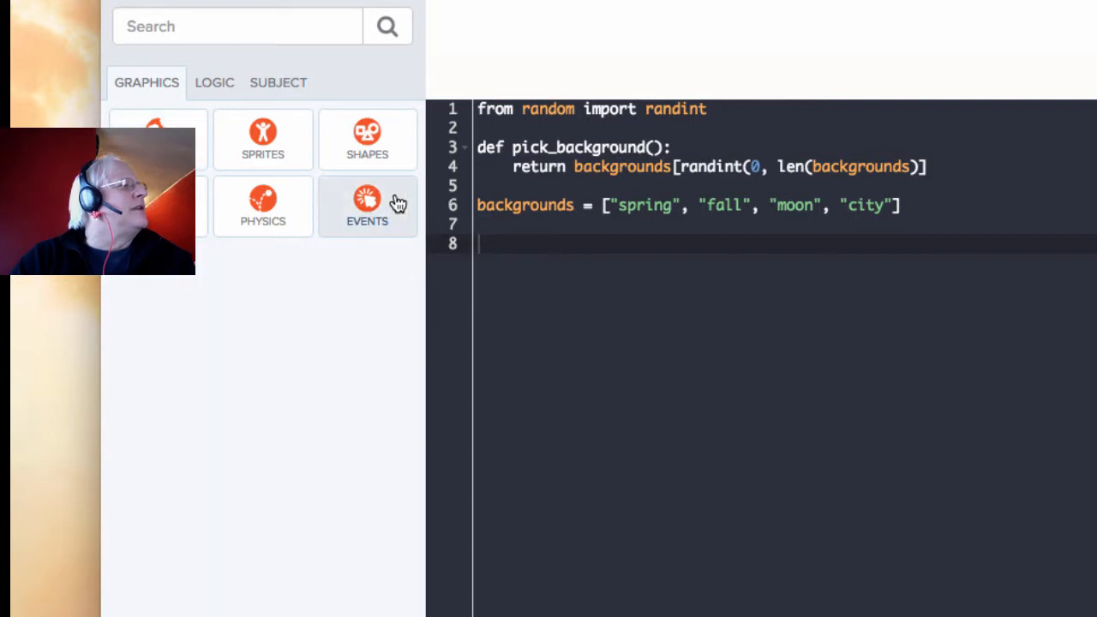
- Insert the Space Bar event block and have it call pick_background() instead of sprite.jump
{"action": "left_click", "coordinate": [367, 206]}
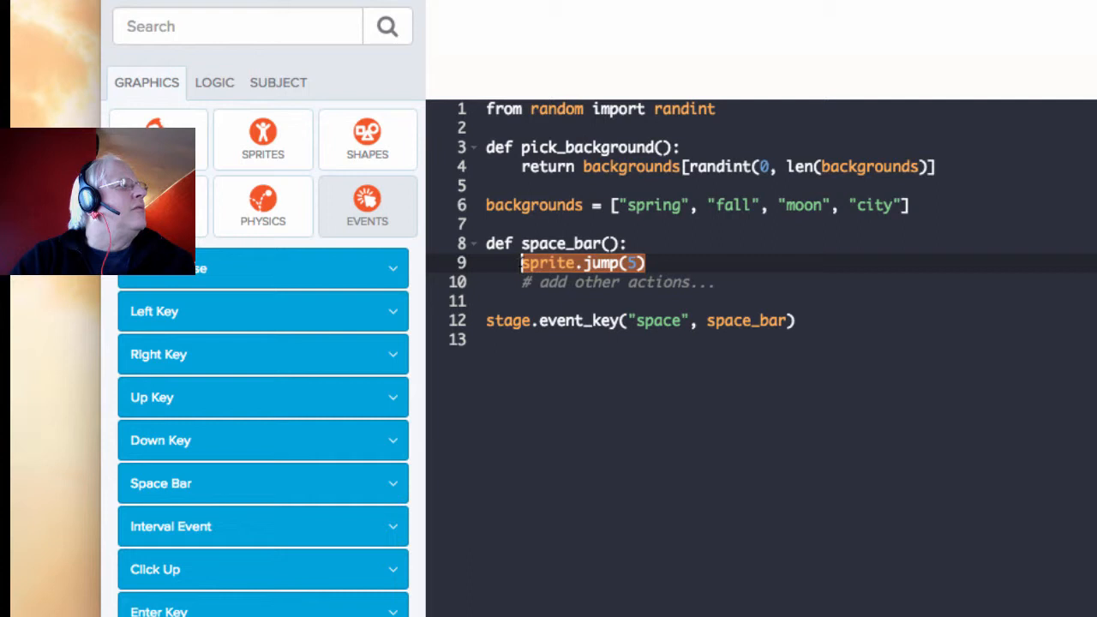
{"action": "type", "text": "pick_back"}
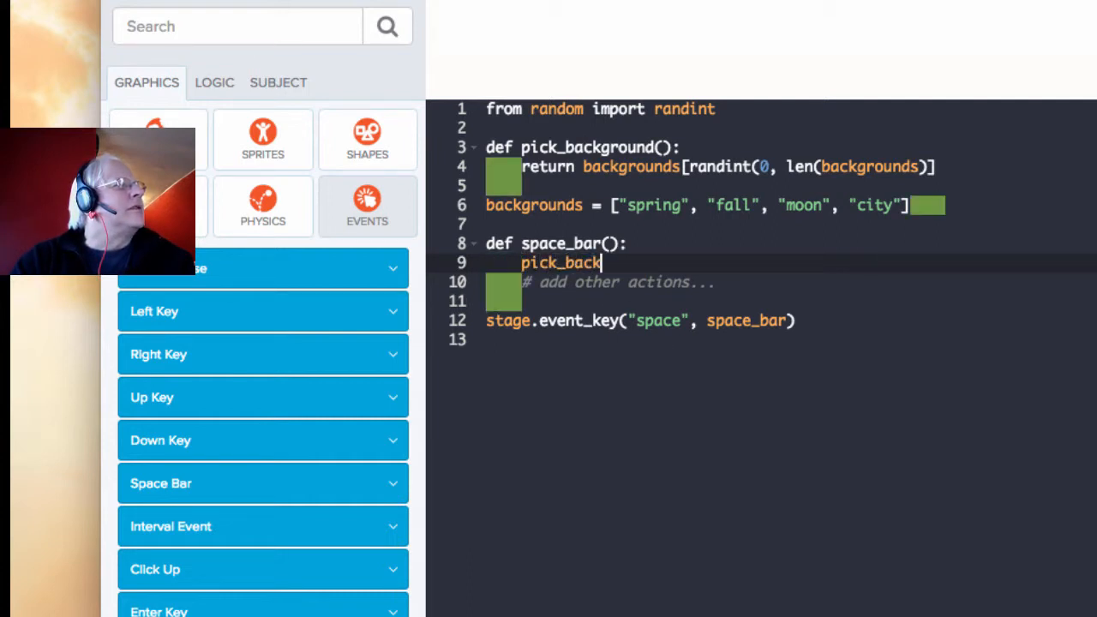
{"action": "type", "text": "ground()"}
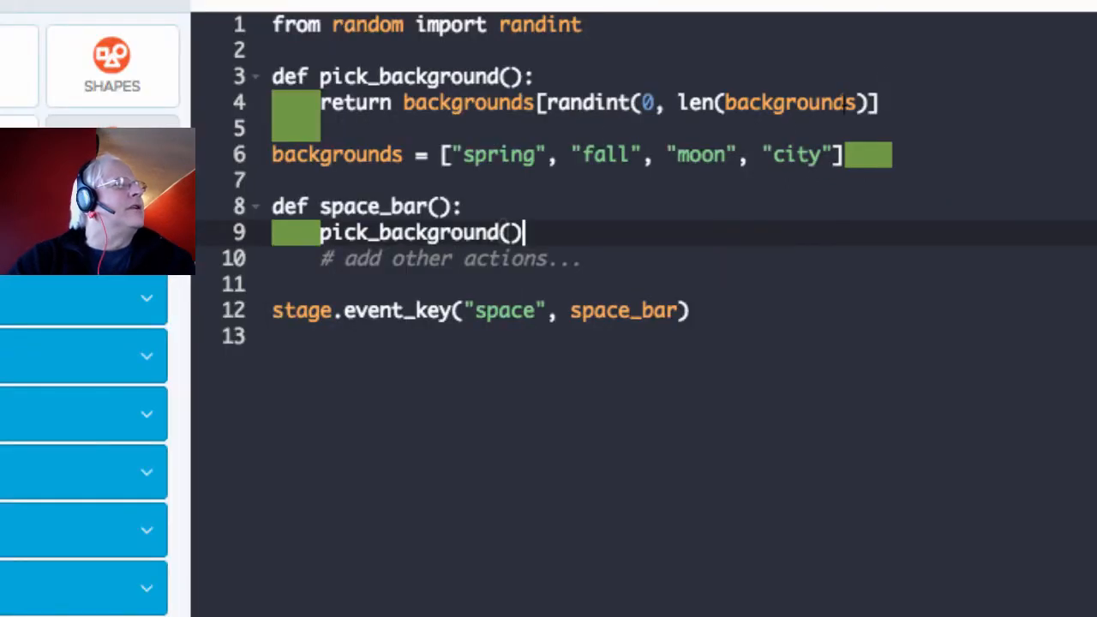
{"action": "left_click", "coordinate": [343, 76]}
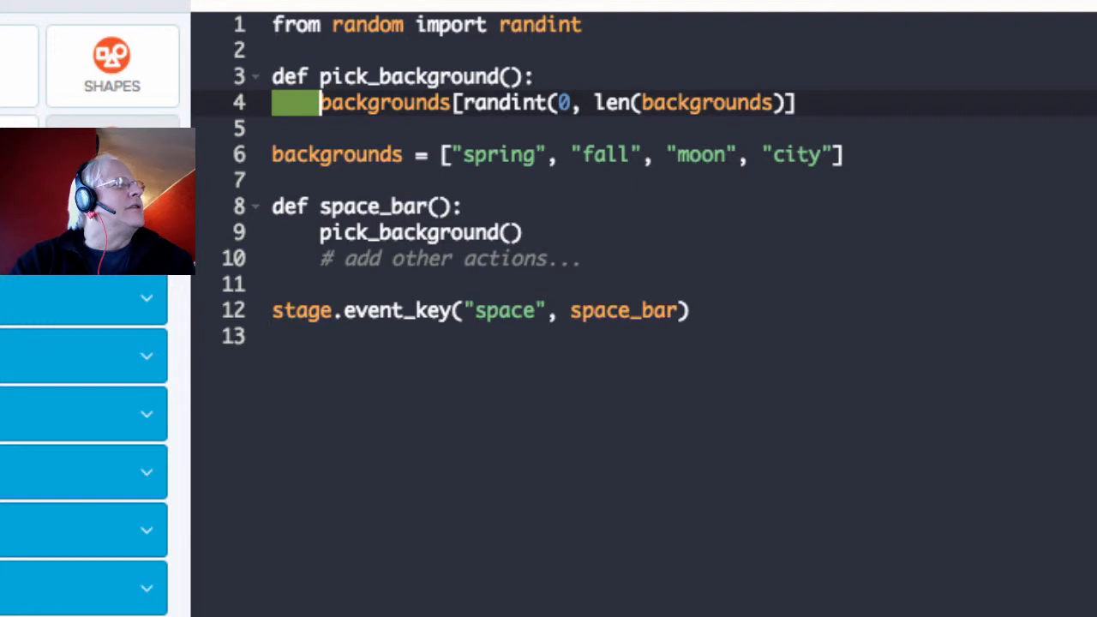
- Store the random pick in chosen and call stage.set_background(chosen)
{"action": "type", "text": "chosen ="}
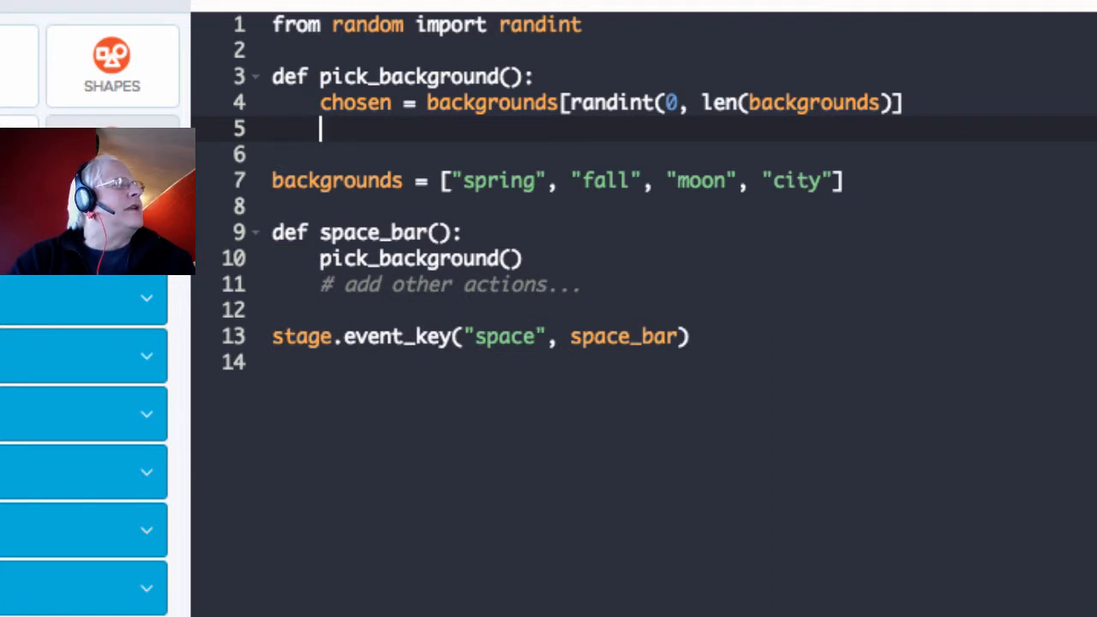
{"action": "type", "text": "stage.set_ba"}
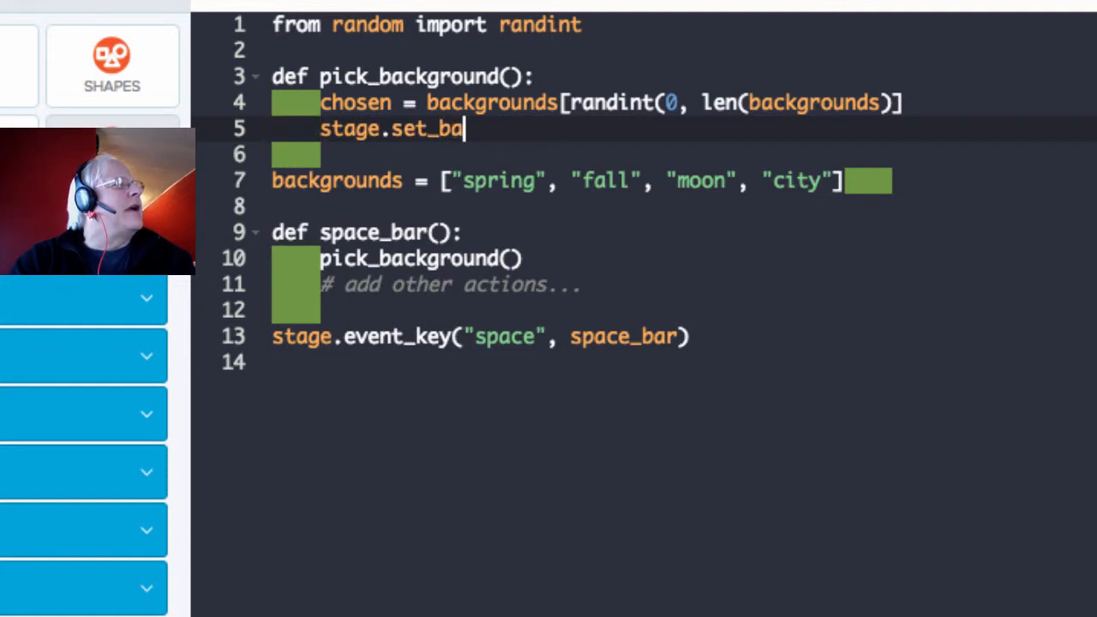
{"action": "type", "text": "ckground("}
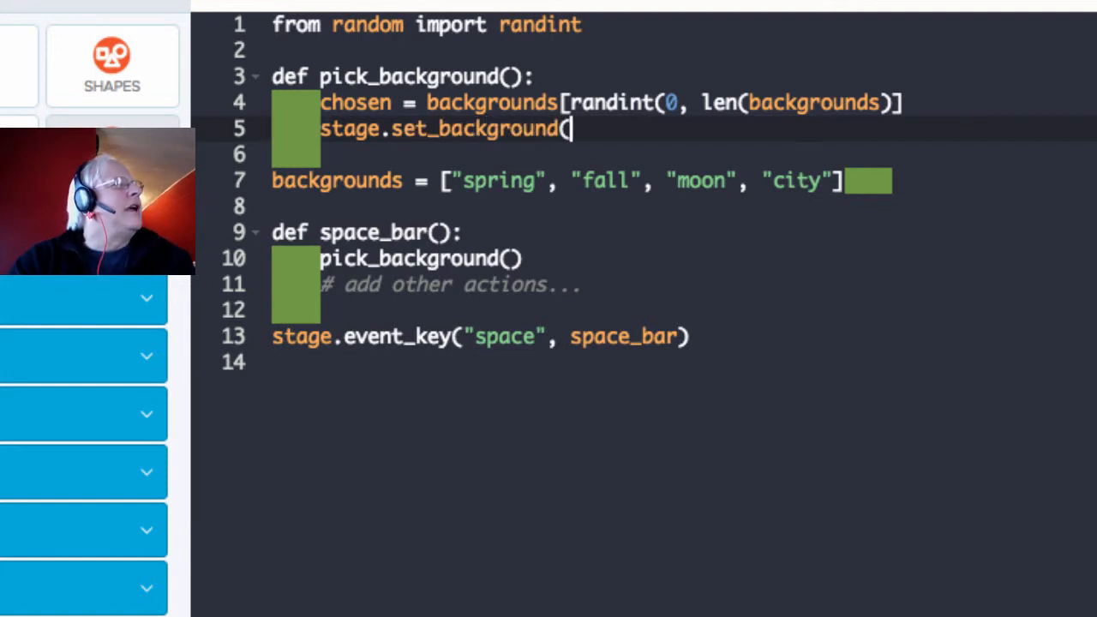
{"action": "type", "text": "cho"}
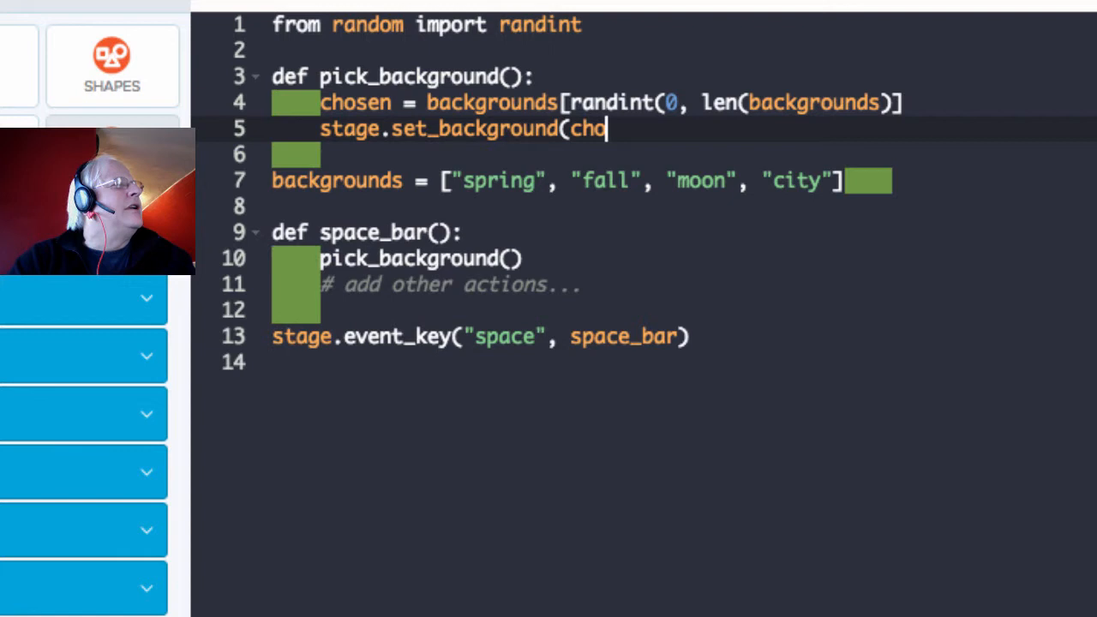
{"action": "type", "text": "sen)"}
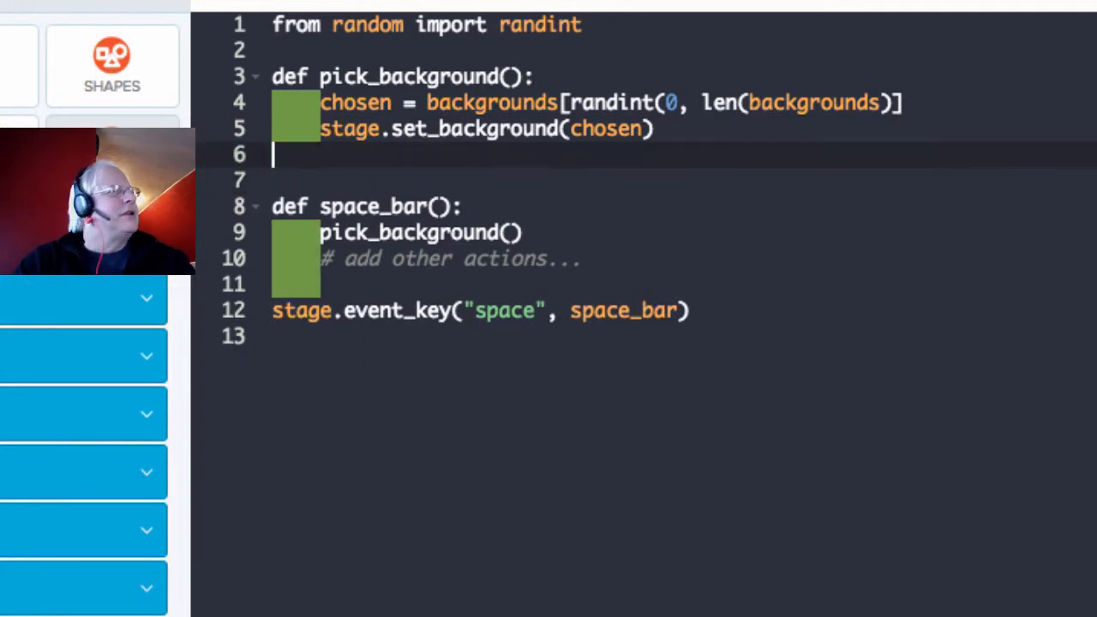
- Move the backgrounds list of spring, fall, moon, city above the function
{"action": "type", "text": "backgrounds = [\"spring\", \"fall\", \"moon\", \"city\"]"}
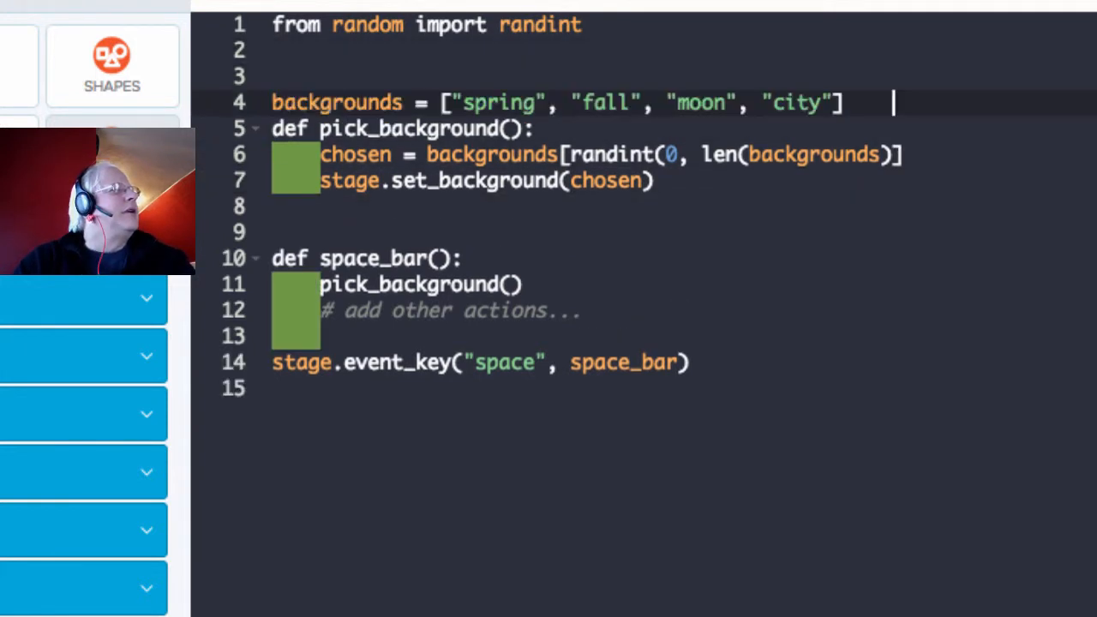
{"action": "key", "text": "enter"}
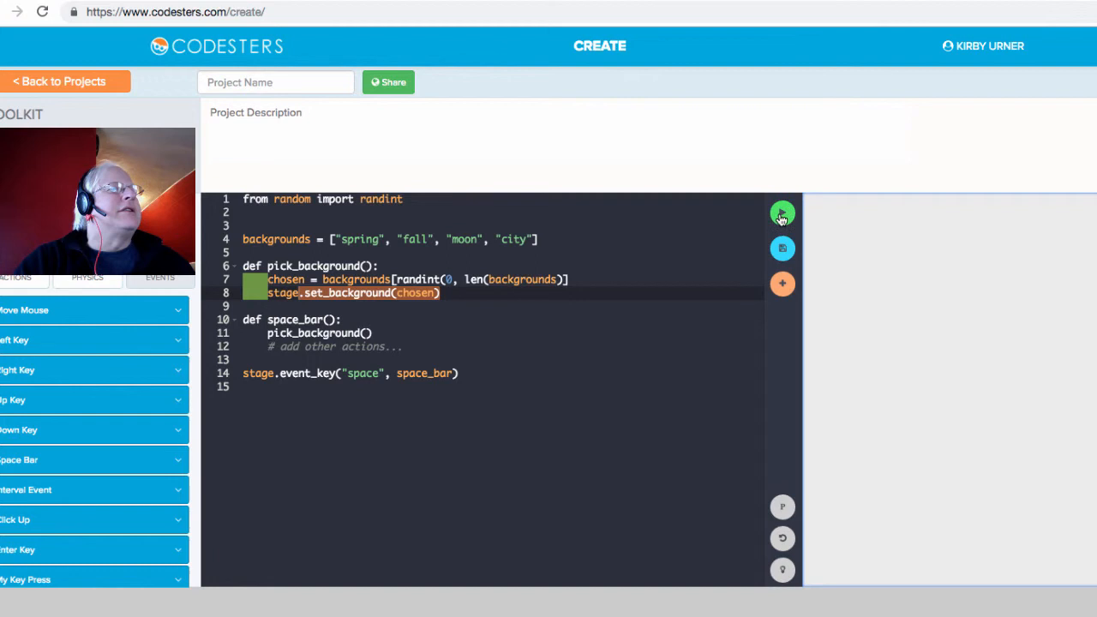
- Run the script and dismiss the 'Unclosed parenthesis' error for line 7
{"action": "left_click", "coordinate": [782, 213]}
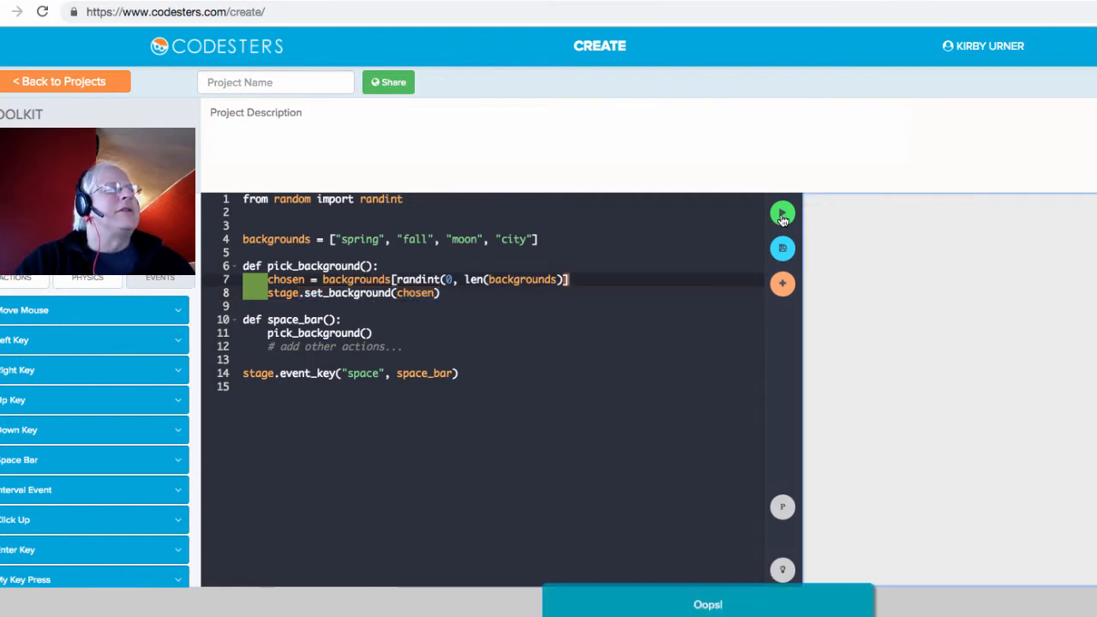
{"action": "left_click", "coordinate": [781, 213]}
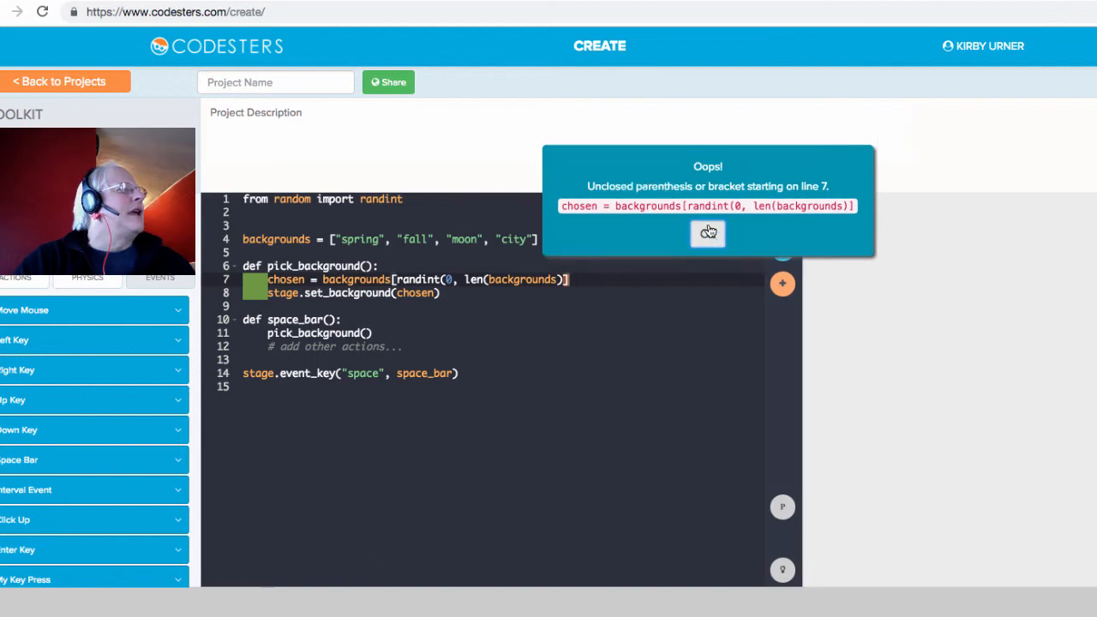
{"action": "left_click", "coordinate": [707, 233]}
{"action": "type", "text": " ) "}
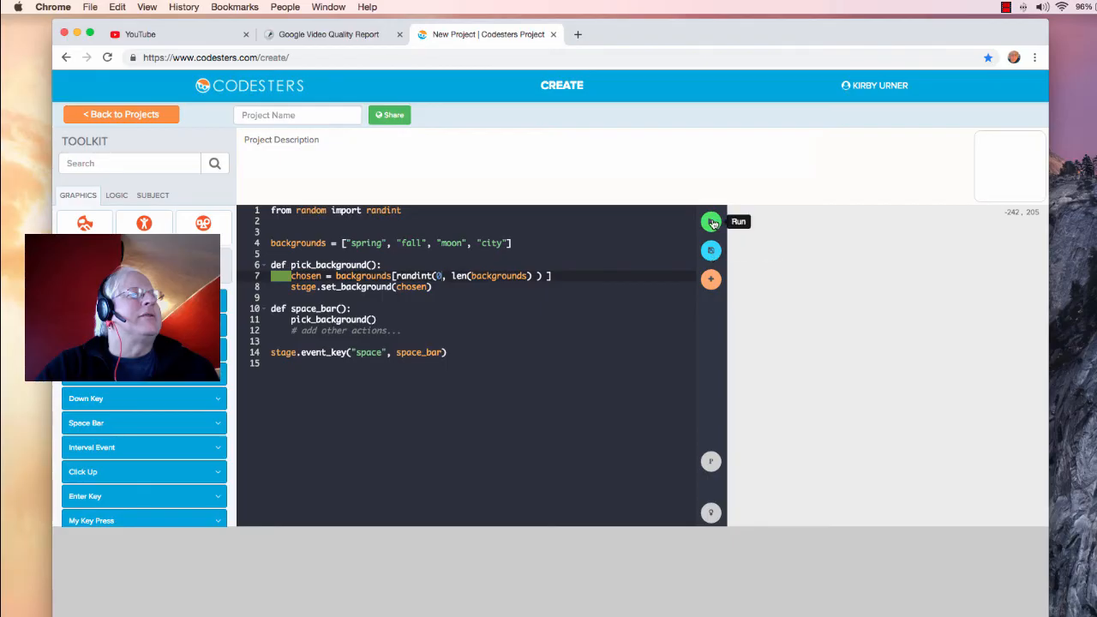
- Run the script, focus the stage, and dismiss the 'list index out of range' error
{"action": "left_click", "coordinate": [710, 223]}
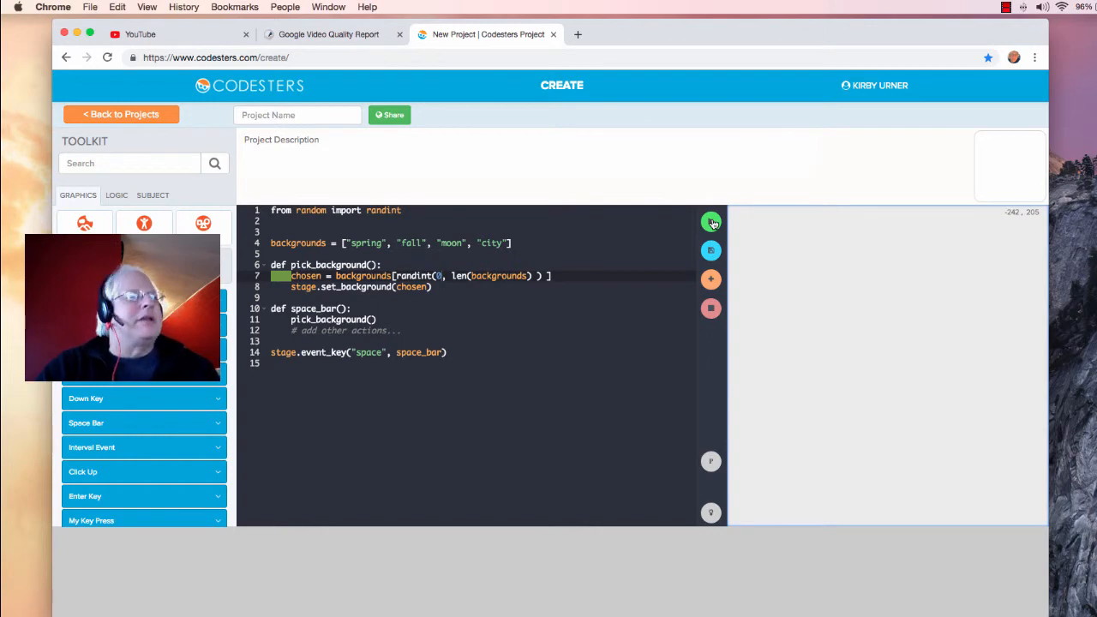
{"action": "left_click", "coordinate": [711, 223]}
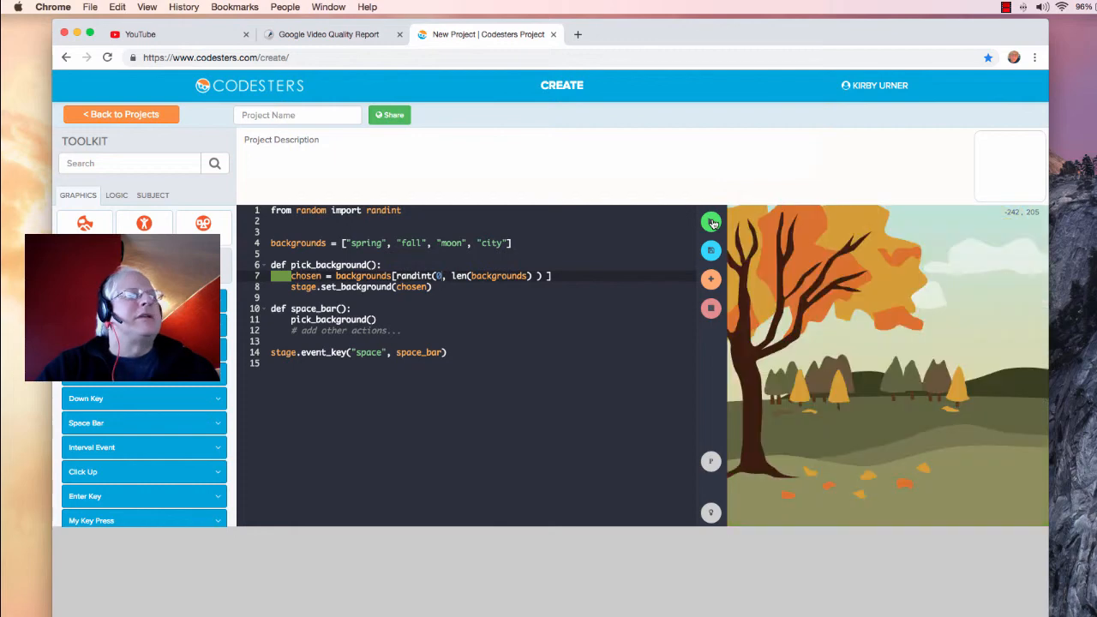
{"action": "left_click", "coordinate": [711, 223]}
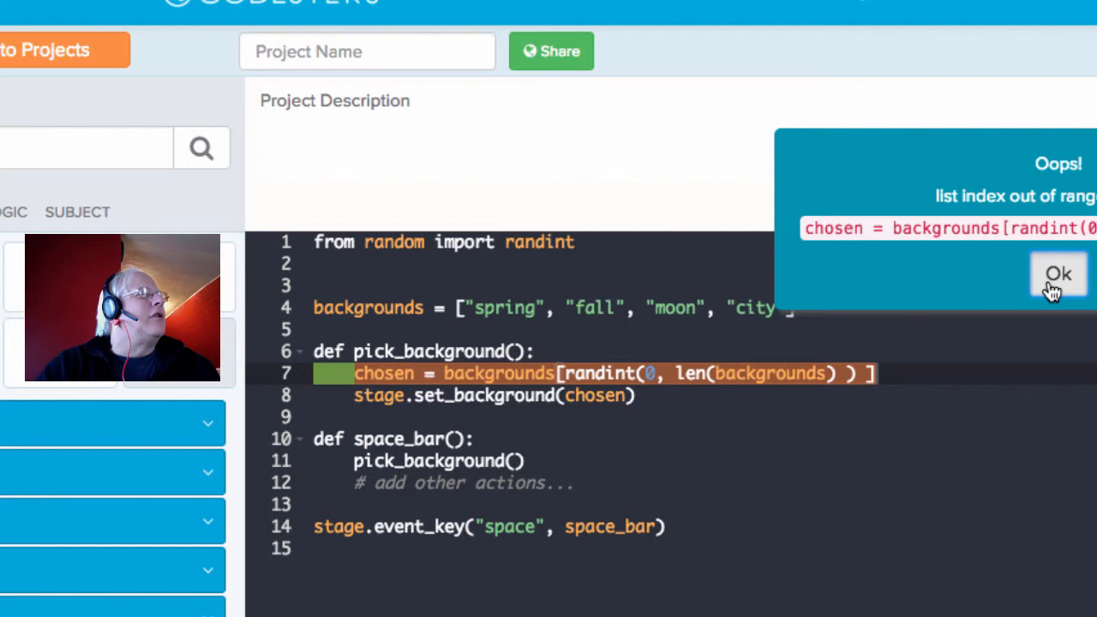
{"action": "left_click", "coordinate": [1057, 274]}
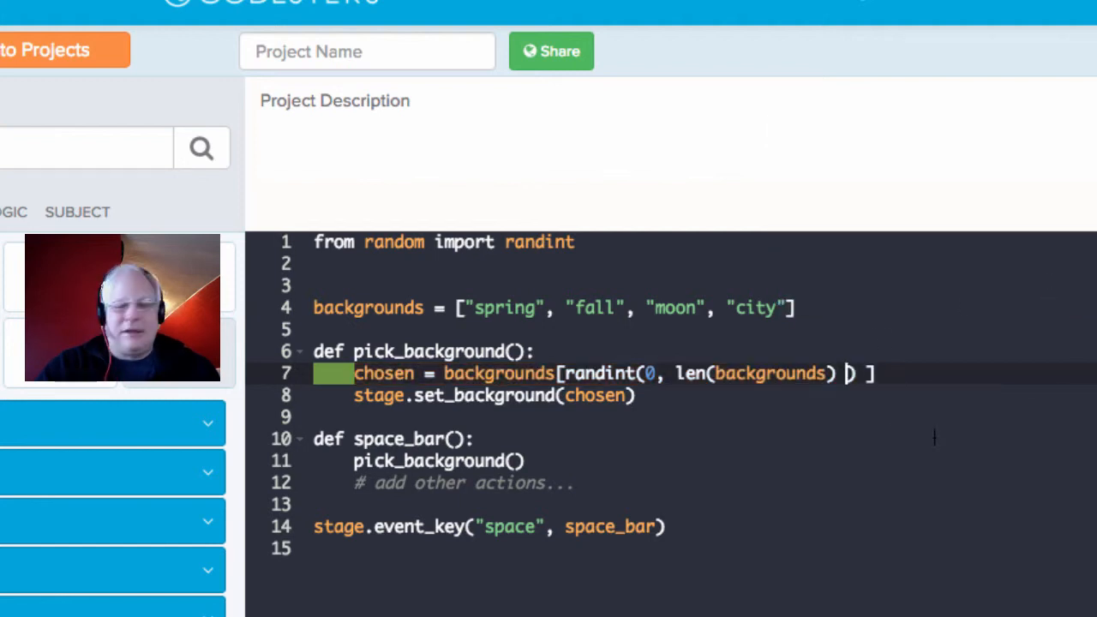
- Subtract 1 from len(backgrounds) so the random index stays in range
{"action": "type", "text": "-"}
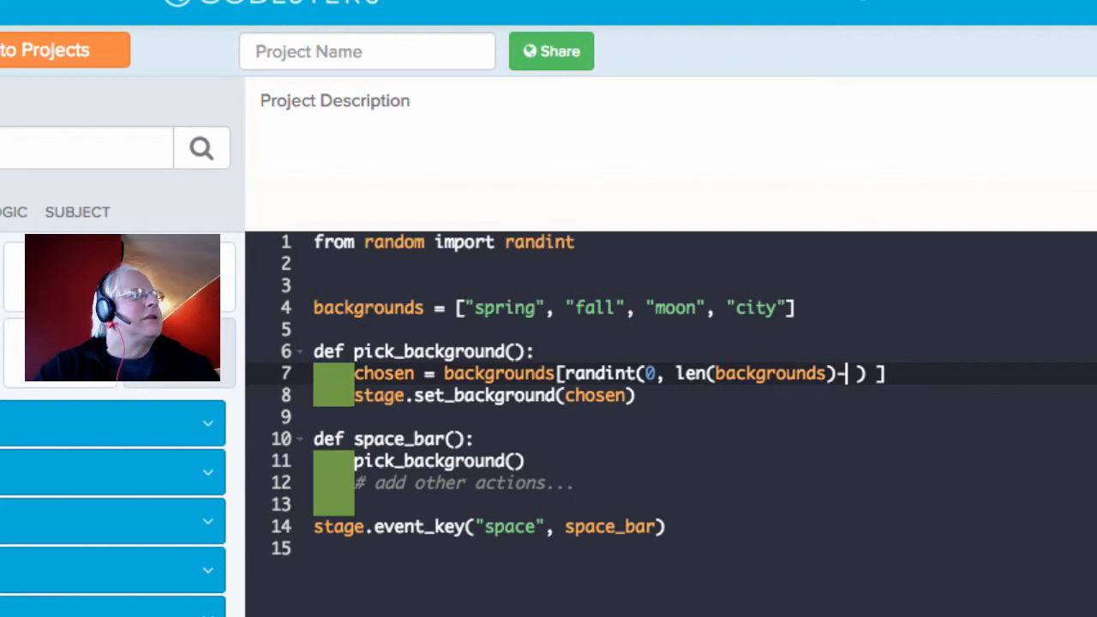
{"action": "type", "text": "1"}
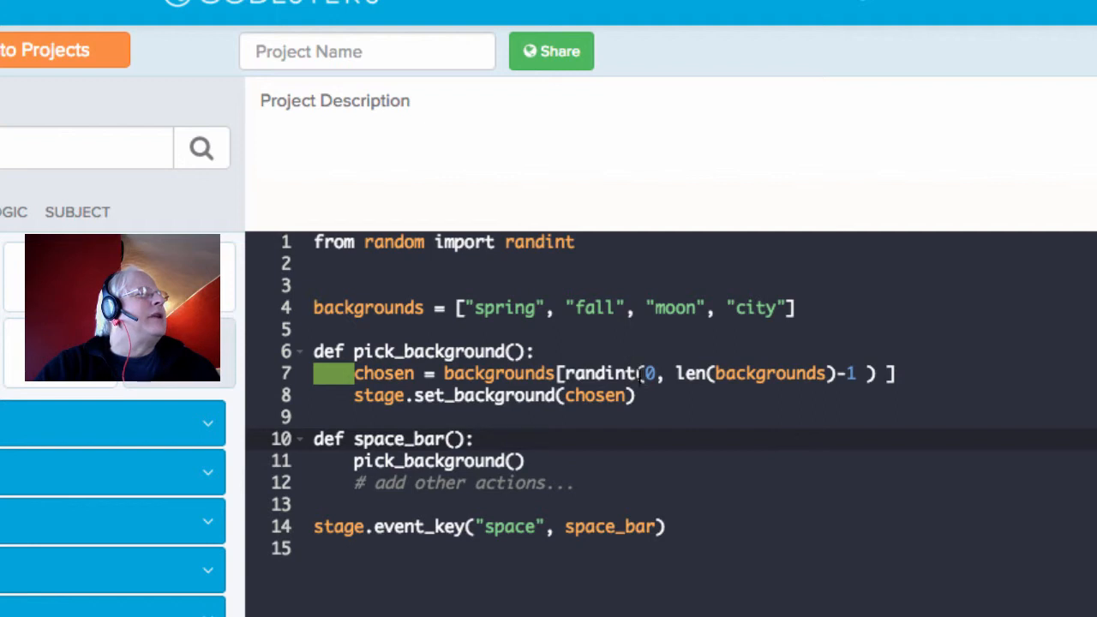
{"action": "double_click", "coordinate": [600, 374]}
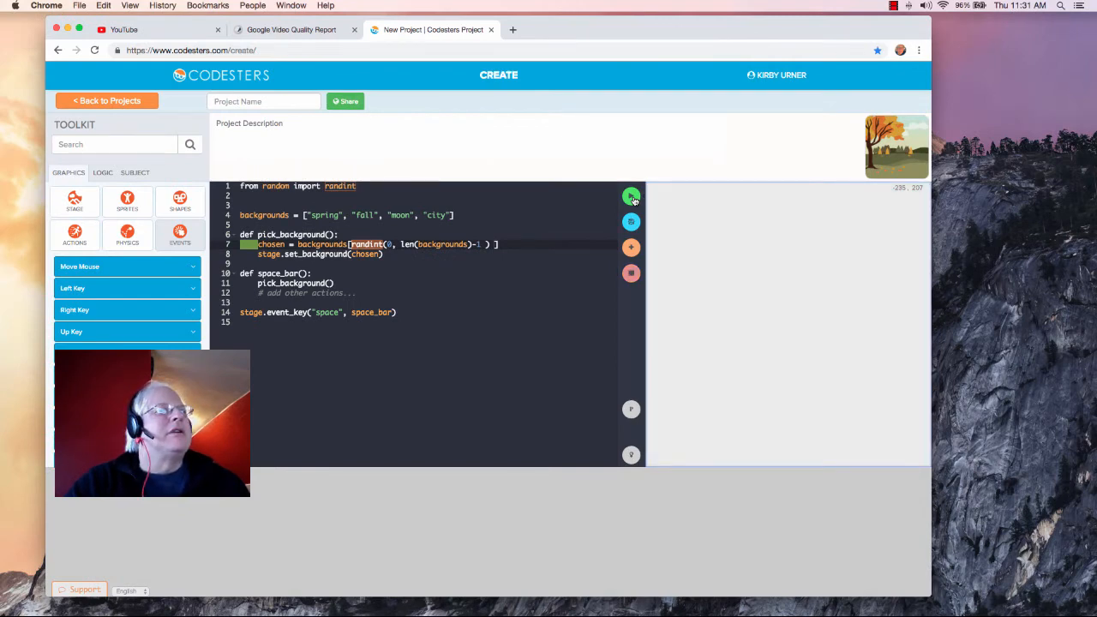
- Run the script and focus the stage so space switches to random backgrounds like moon and city
{"action": "left_click", "coordinate": [630, 196]}
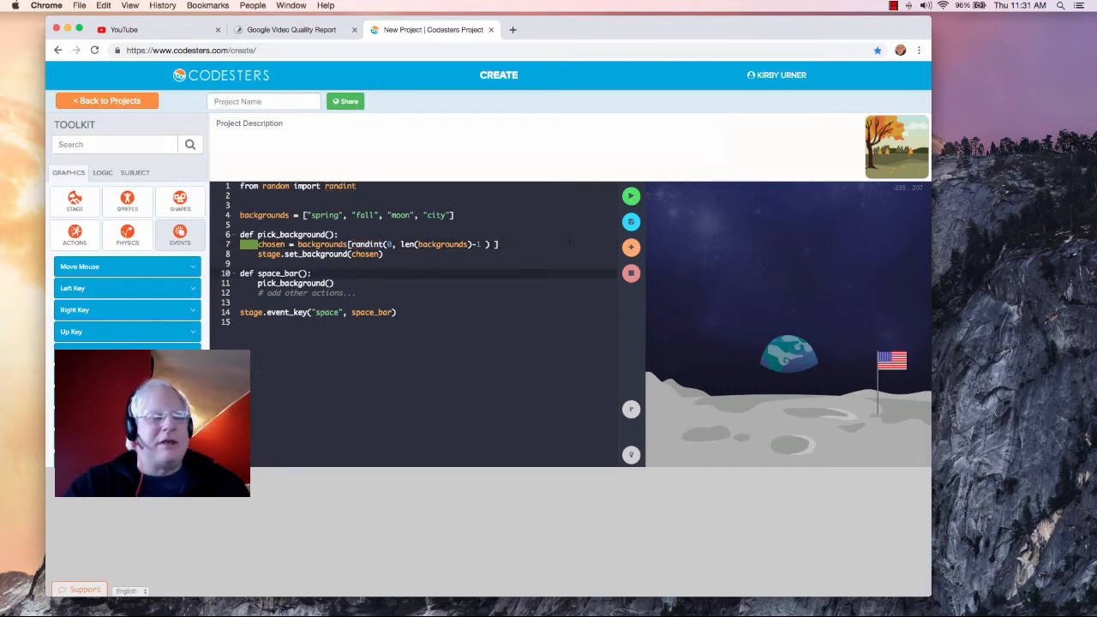
{"action": "left_click", "coordinate": [631, 196]}
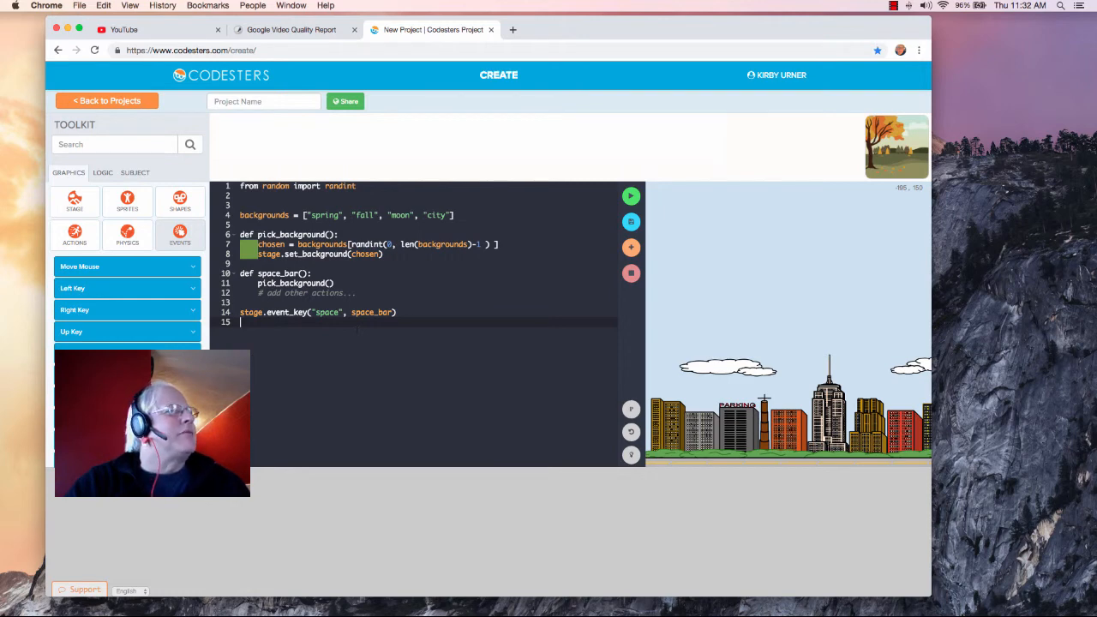
- Name the project 'Exhibit' in the Project Name field
{"action": "left_click", "coordinate": [264, 101]}
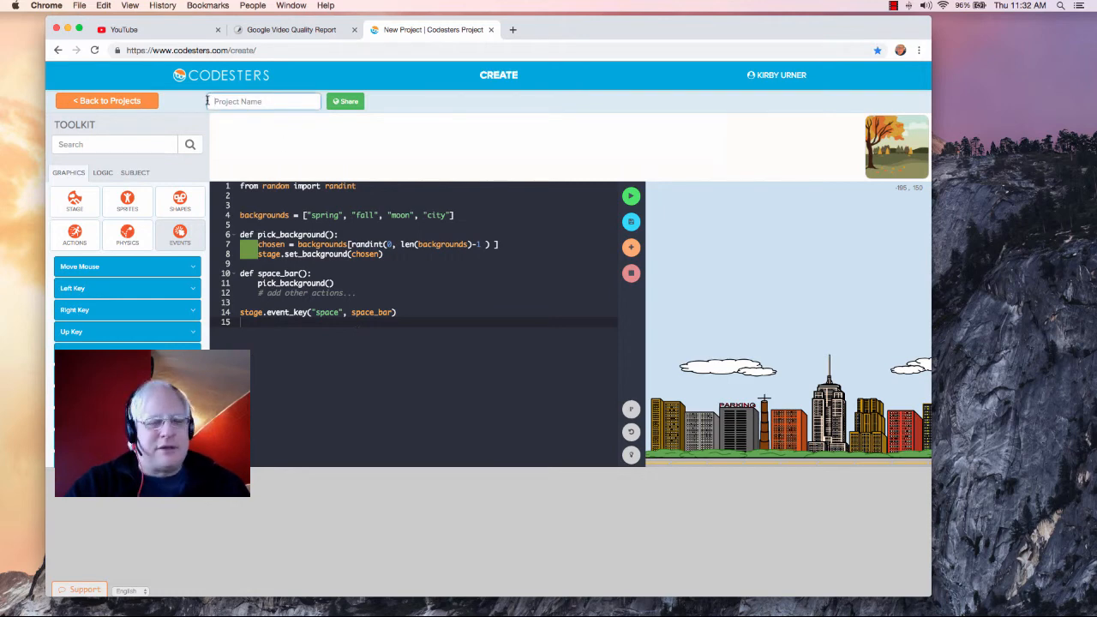
{"action": "type", "text": "Exhibit"}
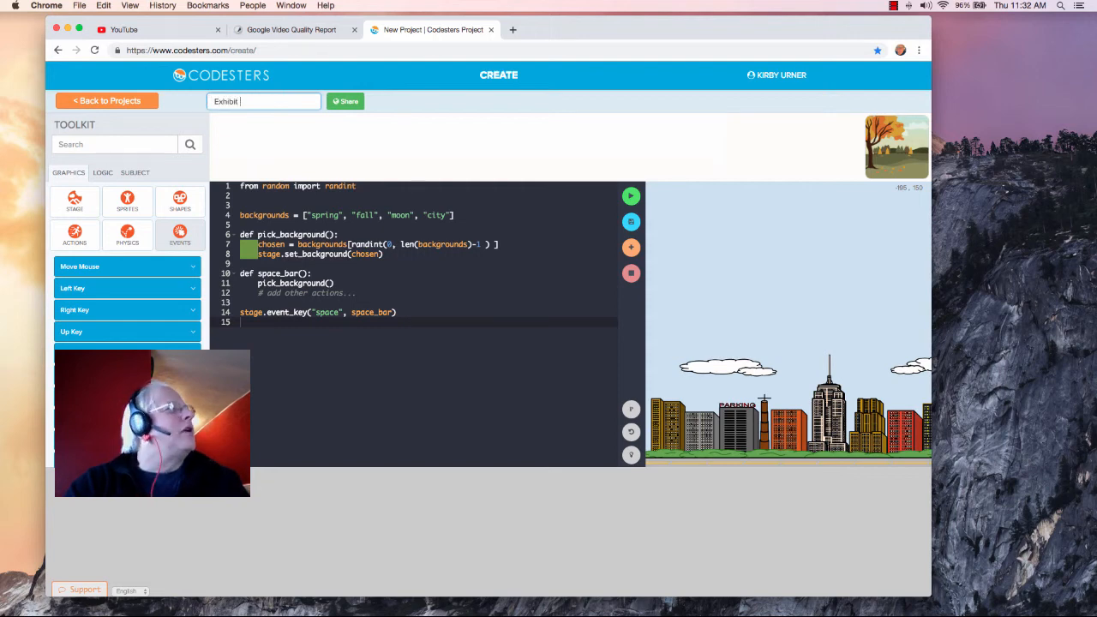